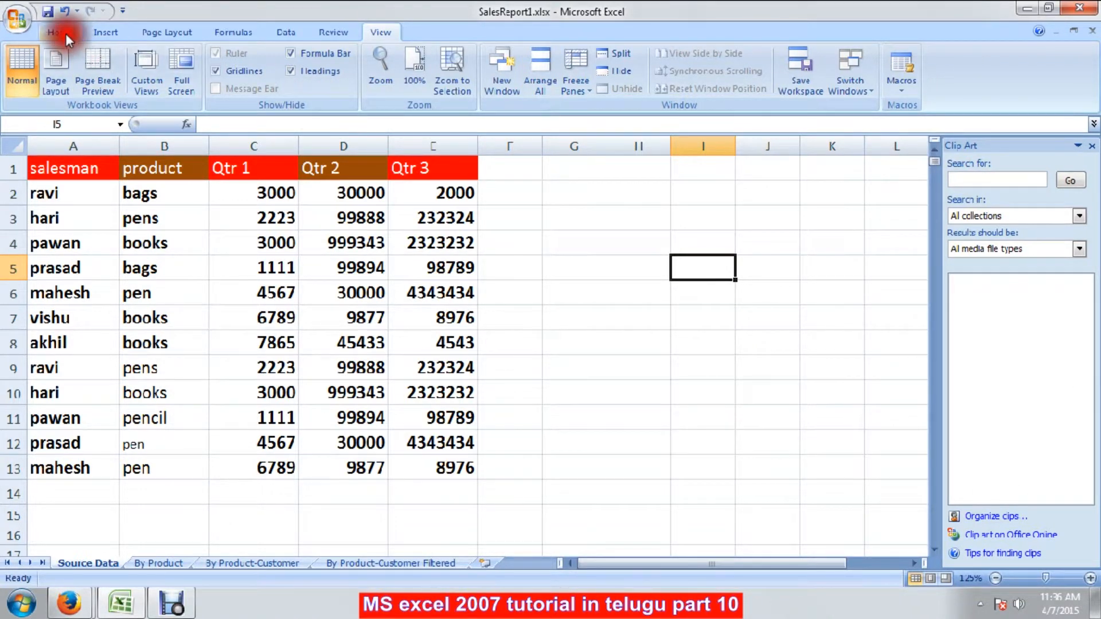
- Select the sales data range A1:E13 from the Insert ribbon, ready for table creation
left_click(108, 33)
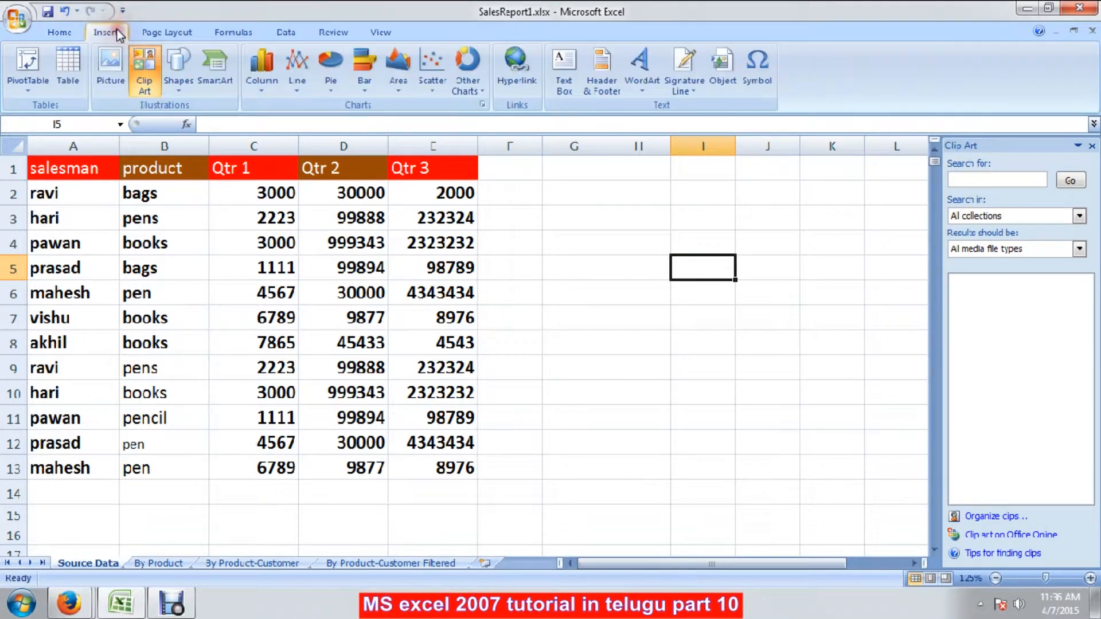
mouse_move(64, 67)
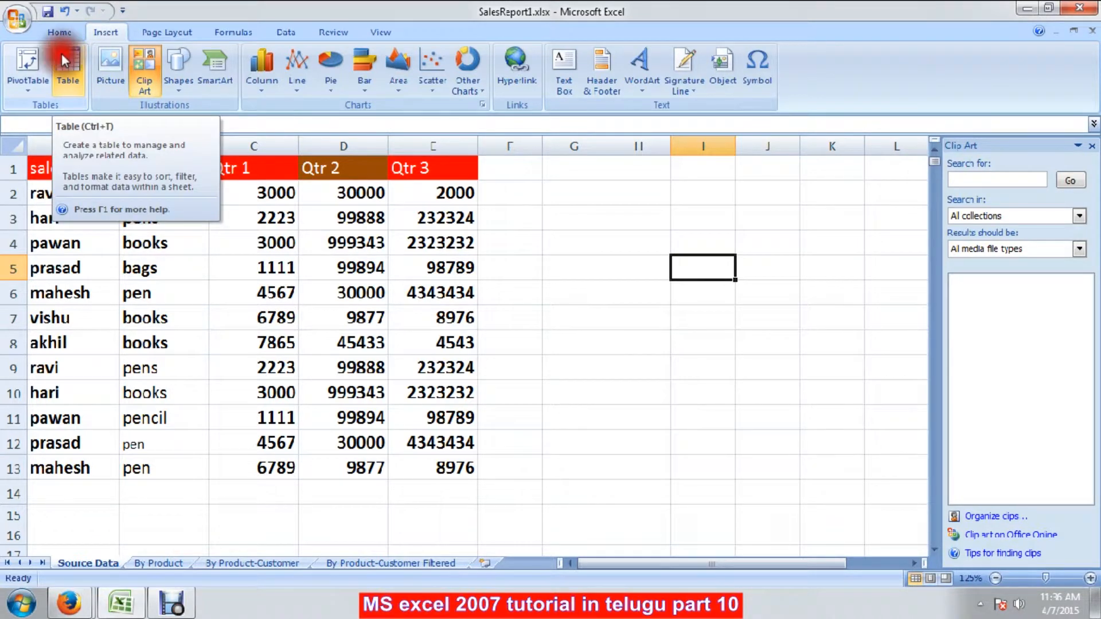
mouse_move(211, 105)
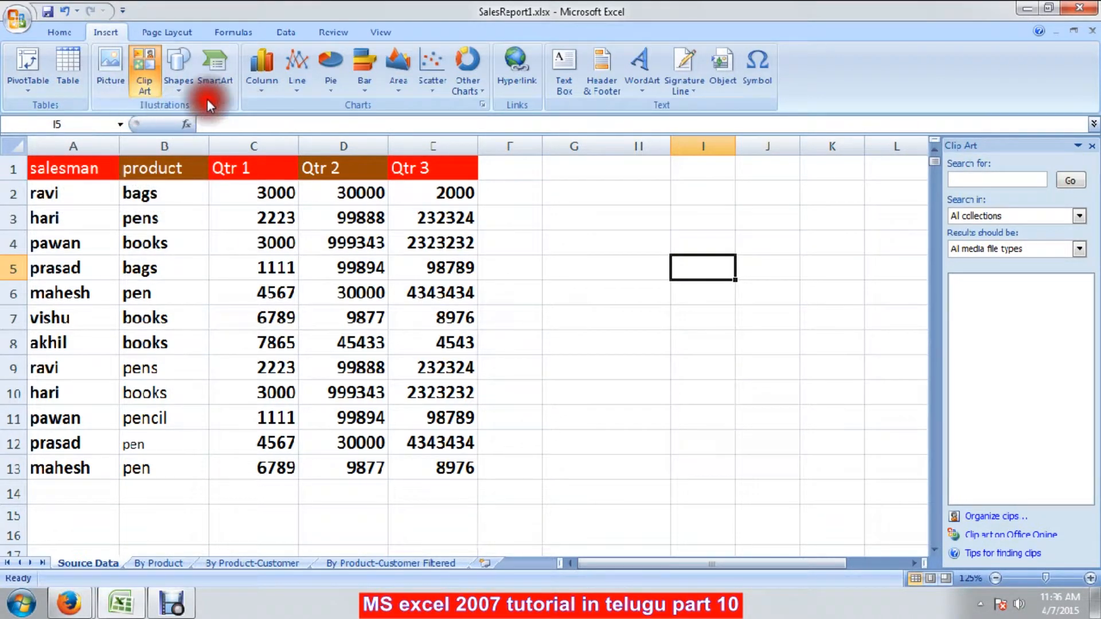
mouse_move(182, 101)
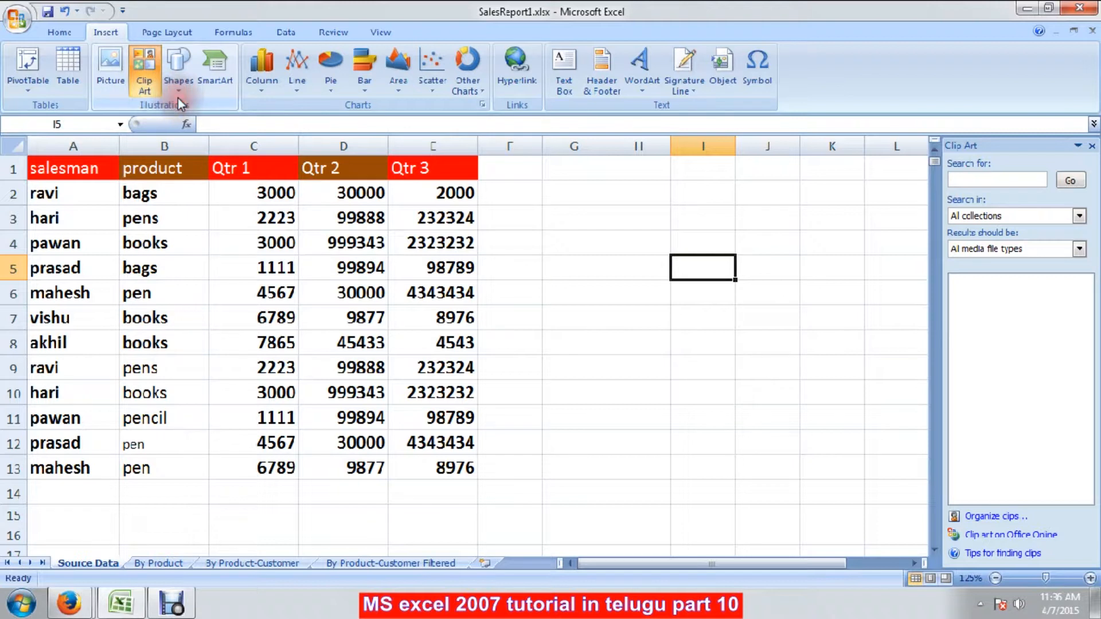
left_click(699, 454)
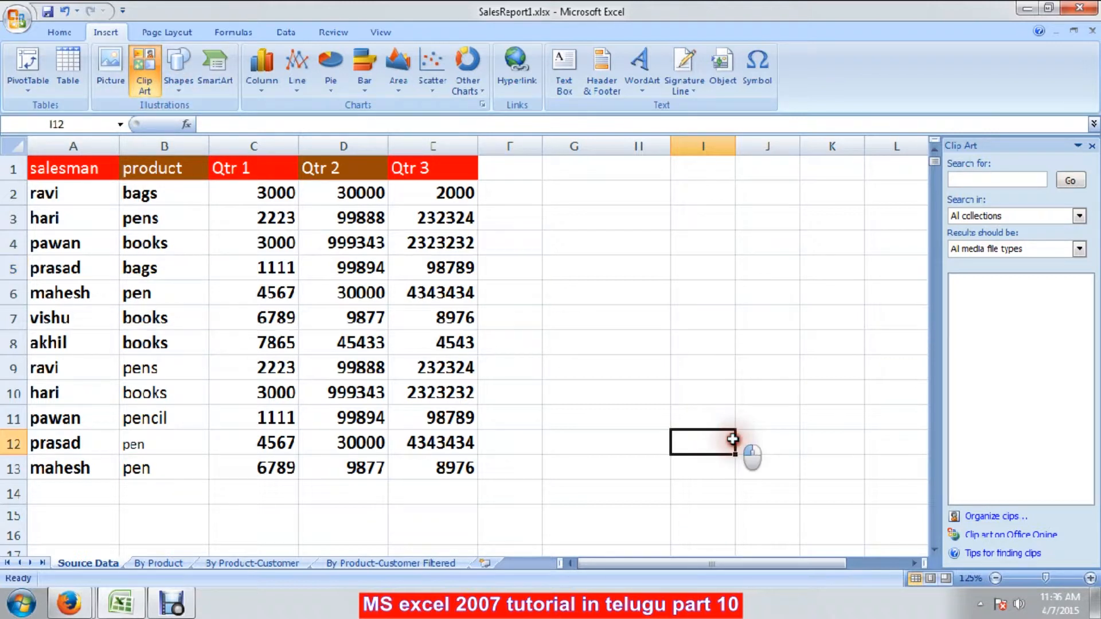
mouse_move(69, 71)
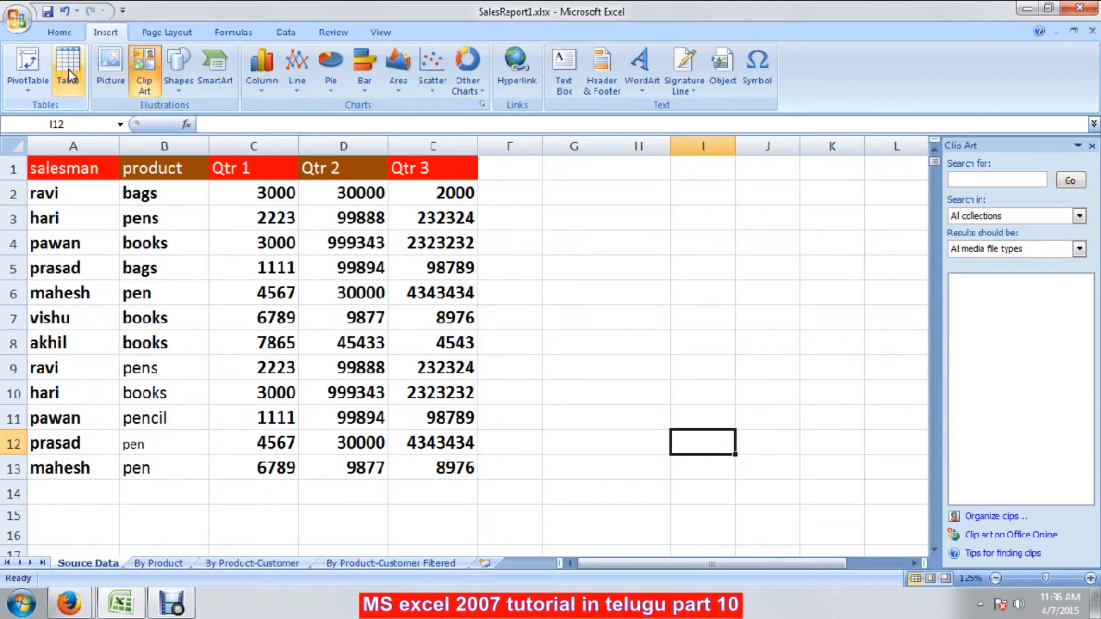
left_click(52, 168)
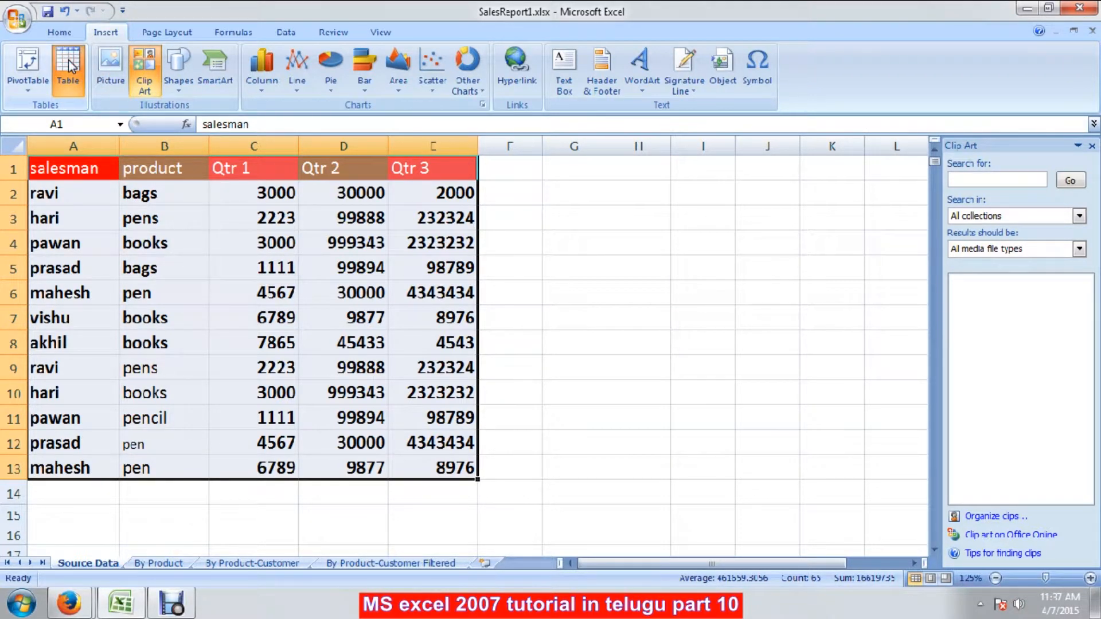
- Start Create Table on =$A$1:$E$13 with 'My table has headers' checked
left_click(67, 64)
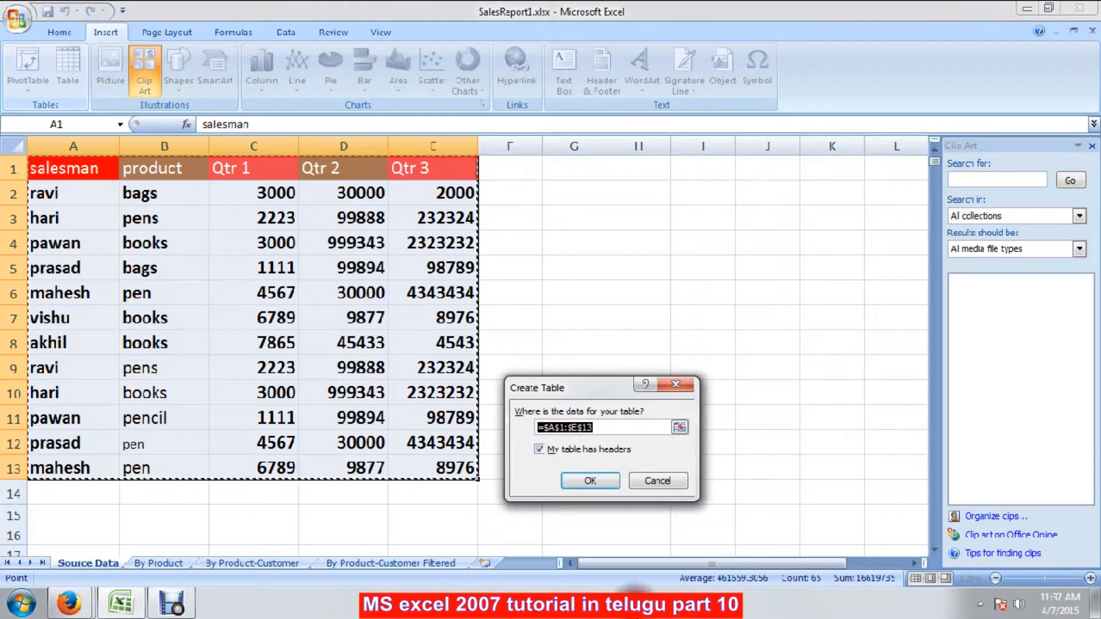
left_click(560, 428)
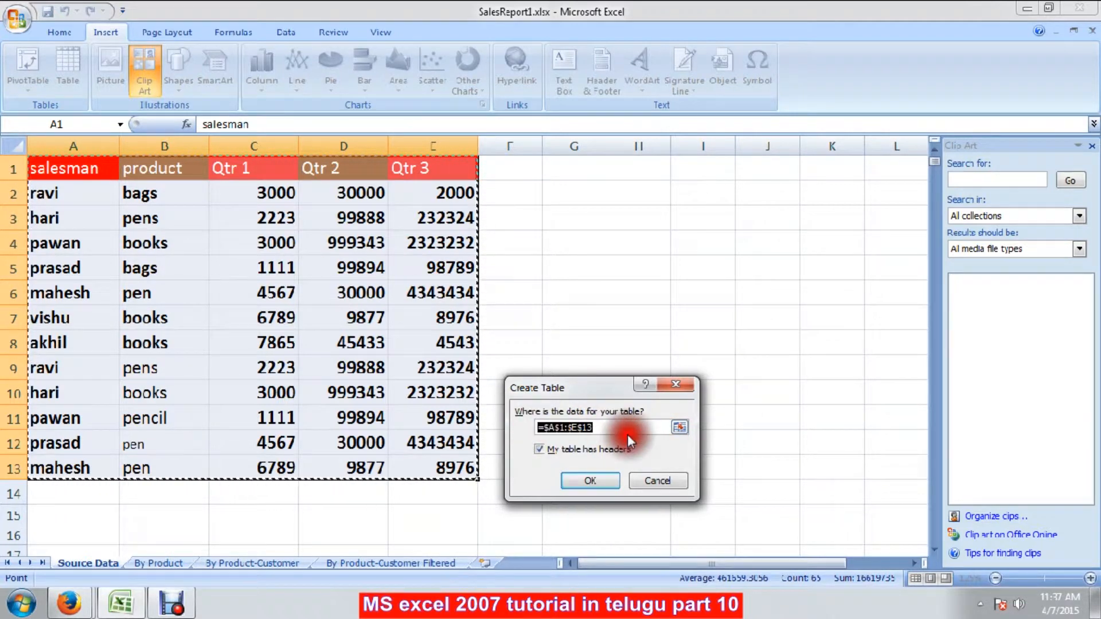
left_click(591, 480)
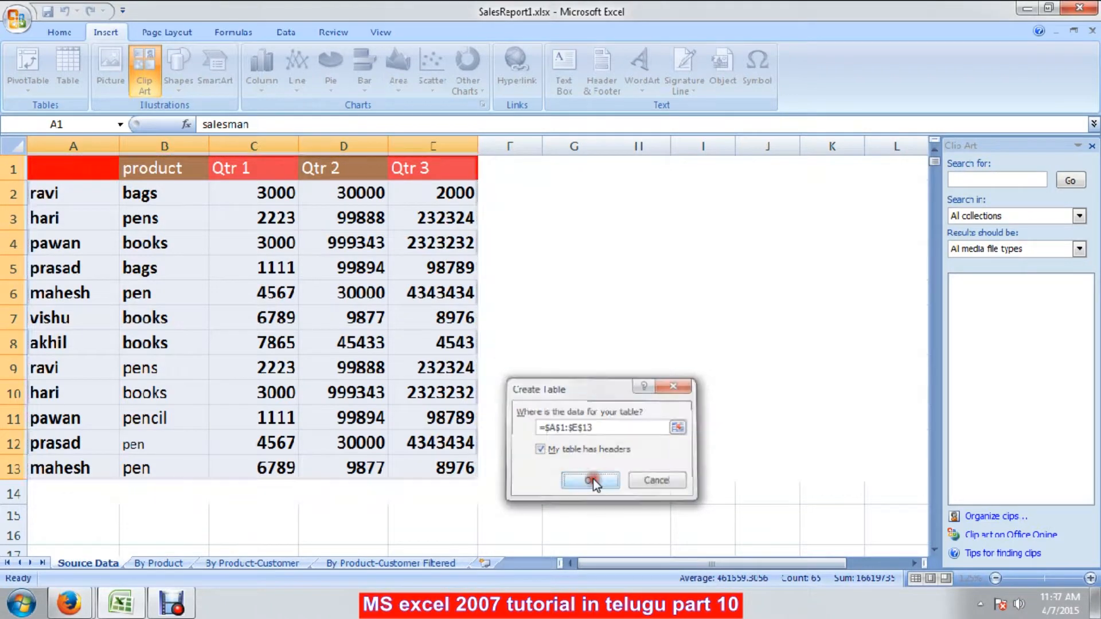
- Confirm the table and preview a dark banded style, then a different colour style
left_click(591, 481)
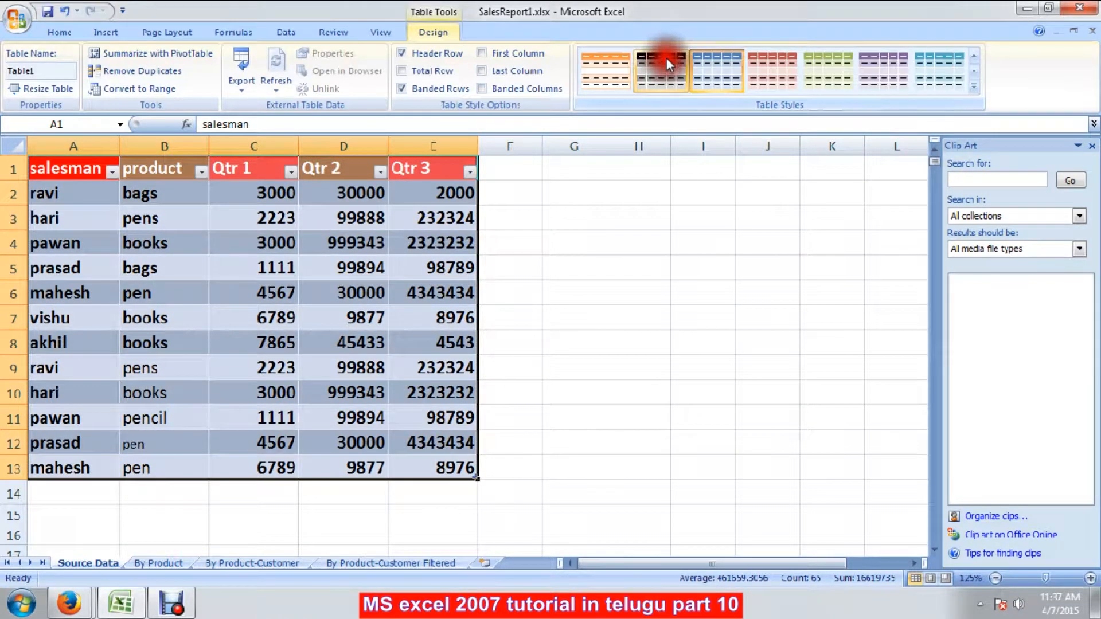
left_click(663, 65)
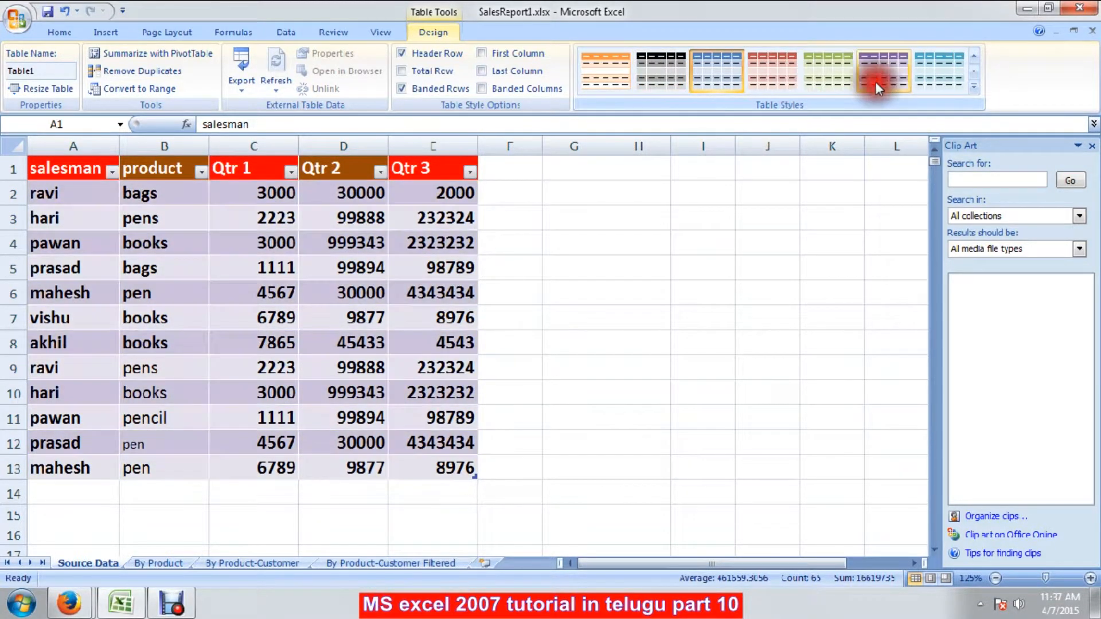
left_click(603, 69)
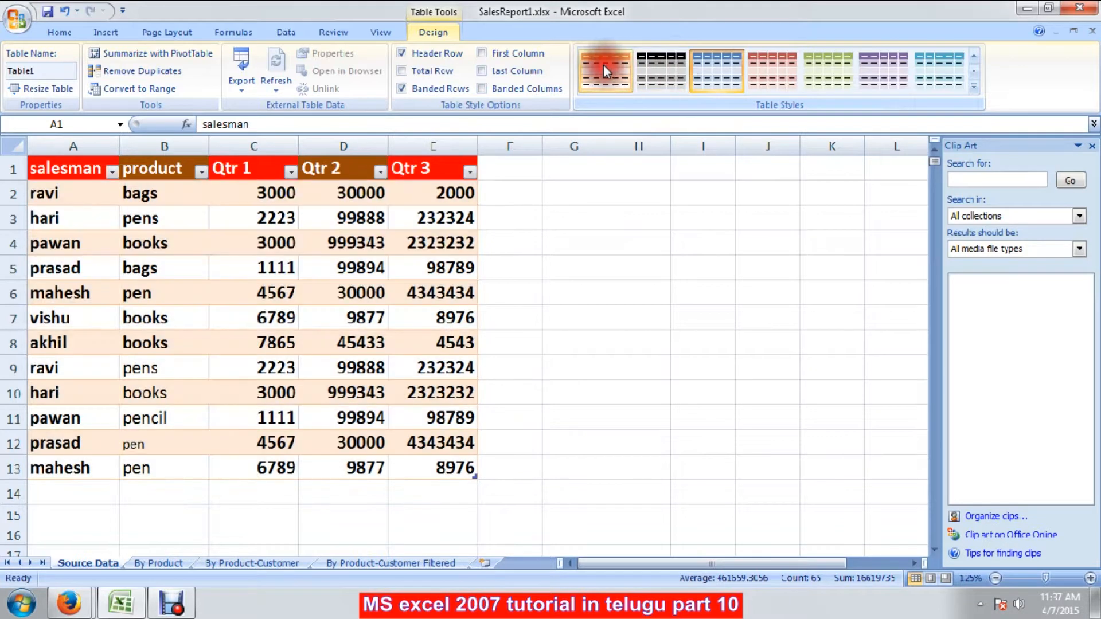
mouse_move(606, 70)
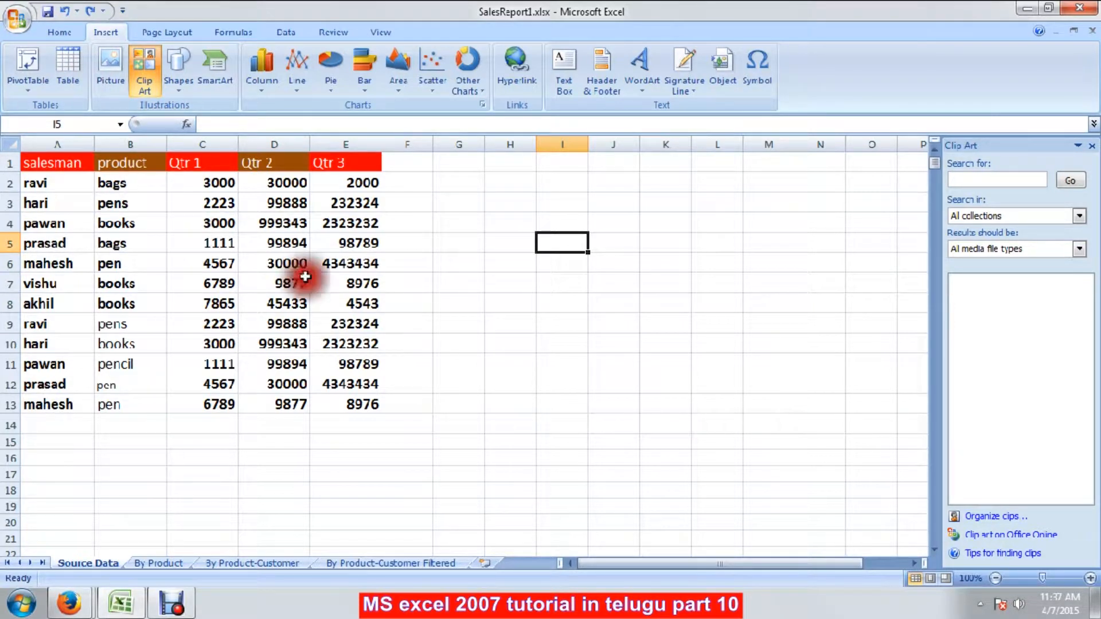
- Zoom the sales sheet to 125% via the View ribbon and return to Insert
left_click(380, 32)
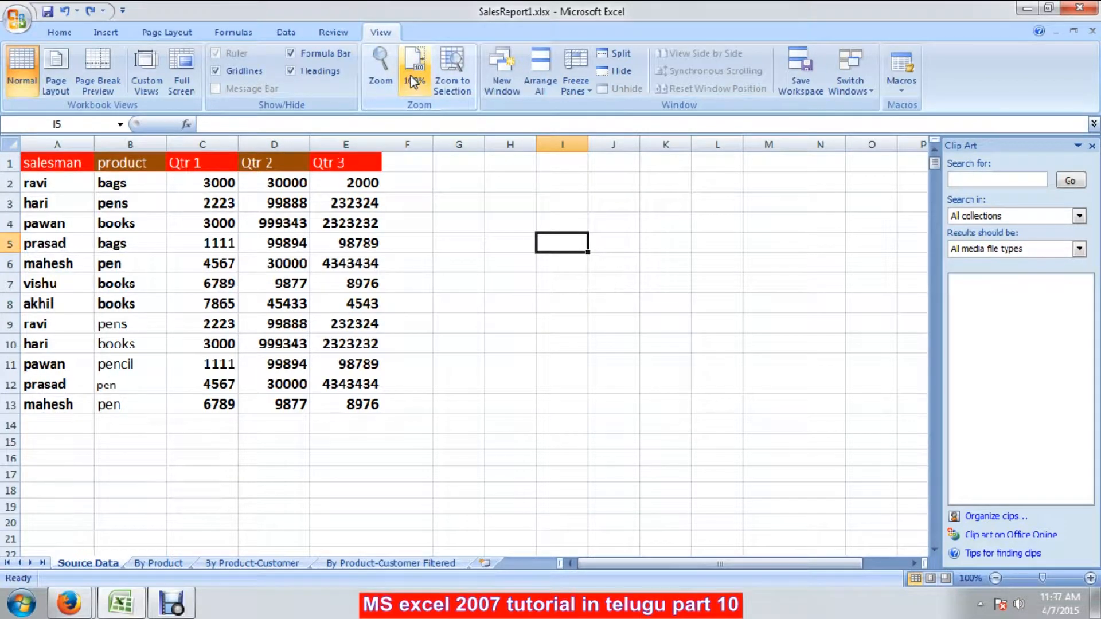
left_click(105, 32)
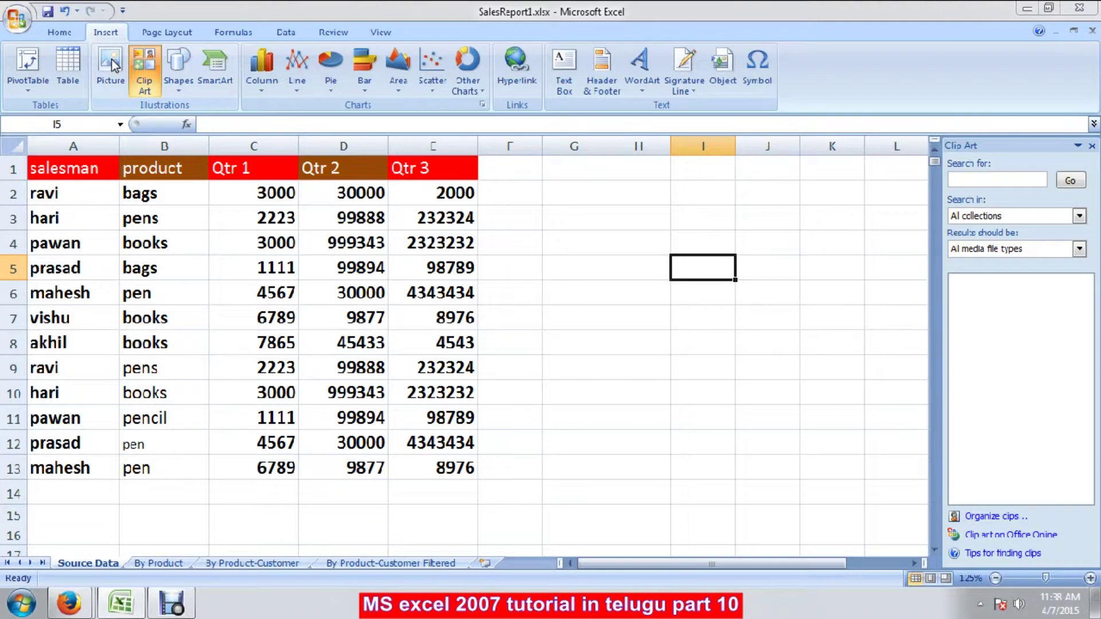
- Choose LOGO.jpg from the Desktop in the Insert Picture dialog
left_click(110, 63)
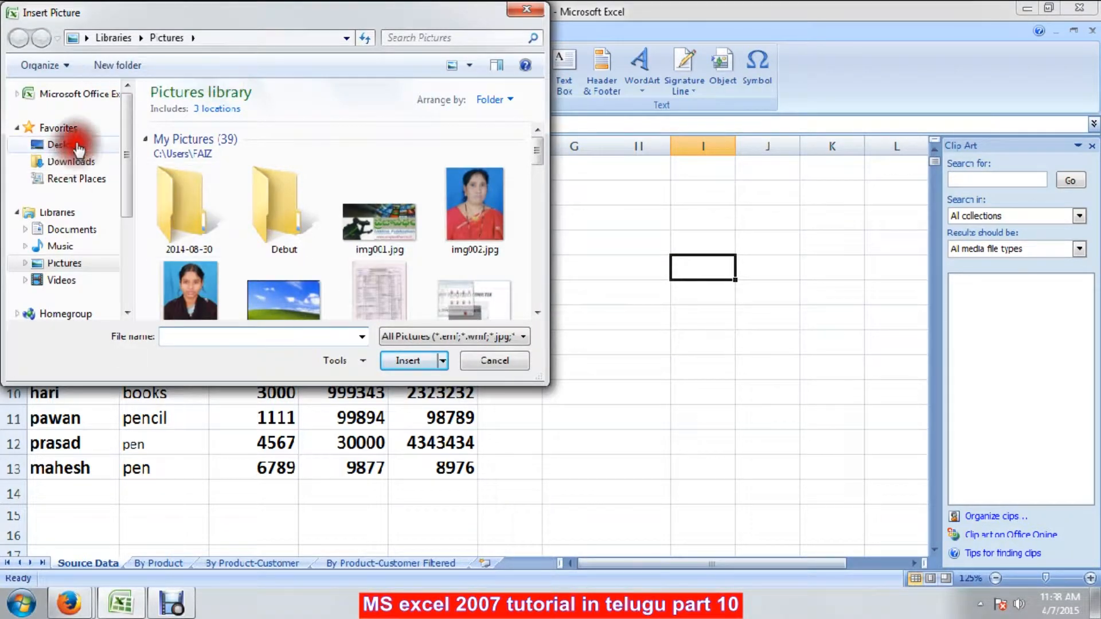
left_click(57, 144)
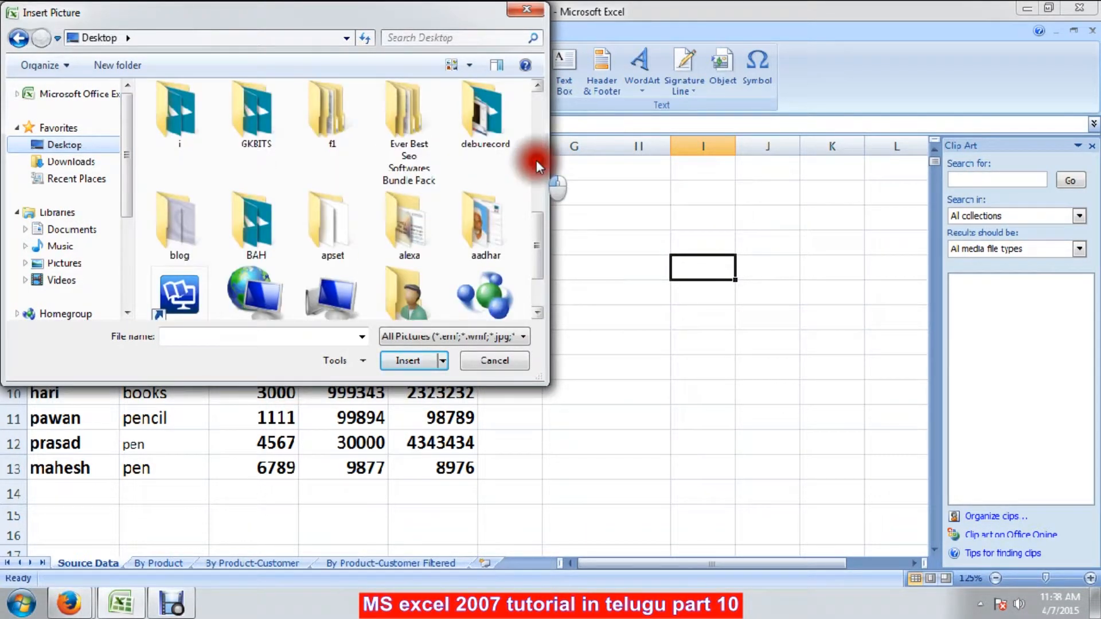
scroll("down", 3)
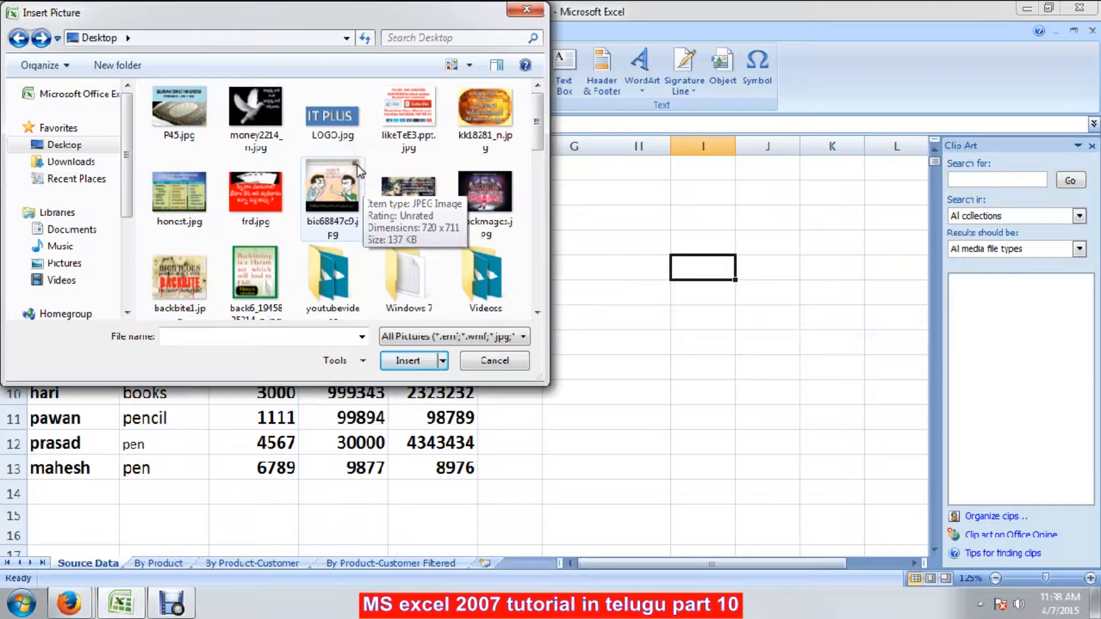
mouse_move(537, 298)
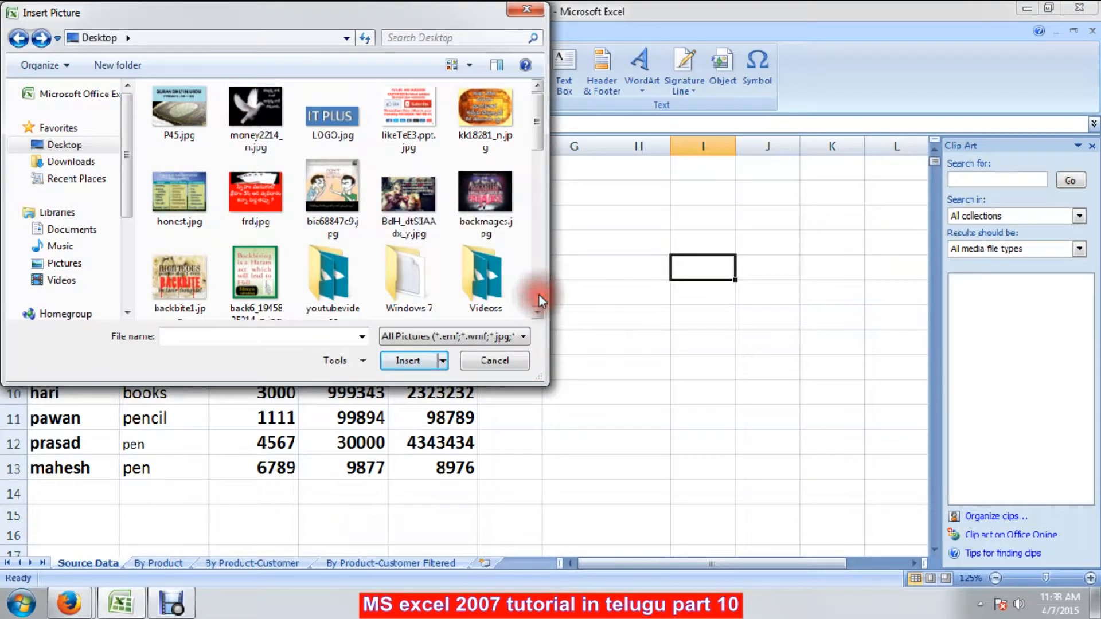
left_click(332, 114)
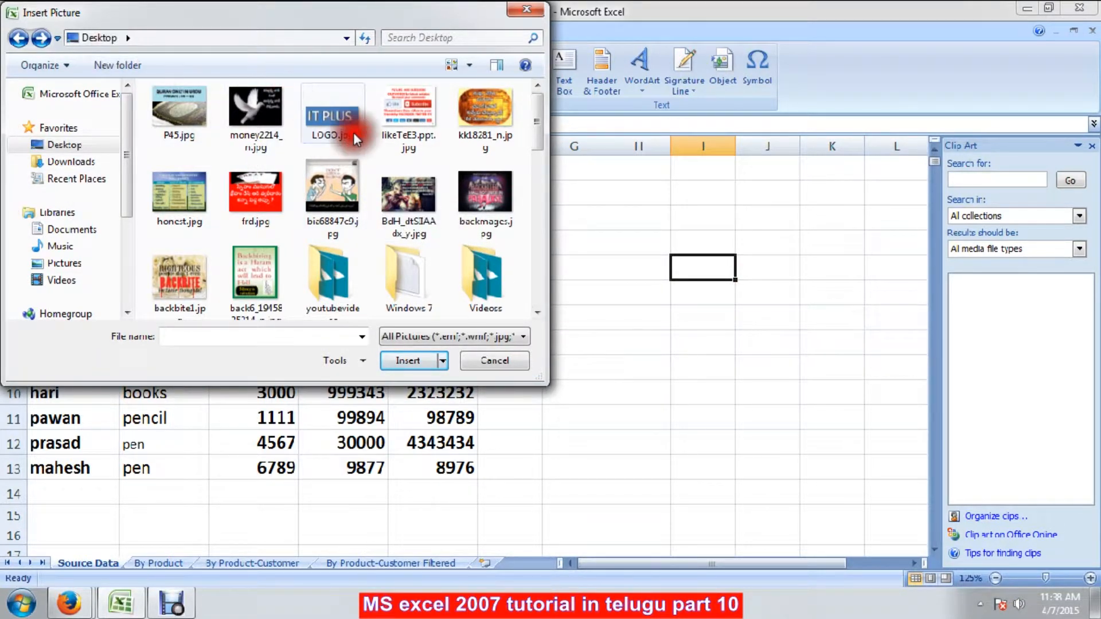
left_click(331, 109)
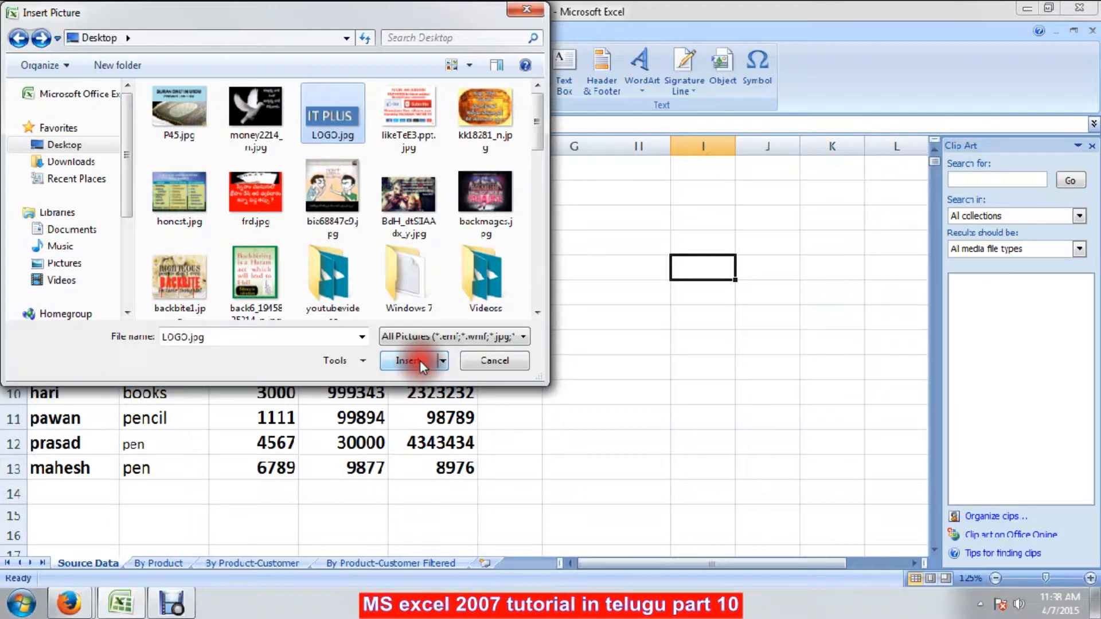
- Insert the IT PLUS logo, shrink it and move it beside the table around columns G to I
left_click(405, 361)
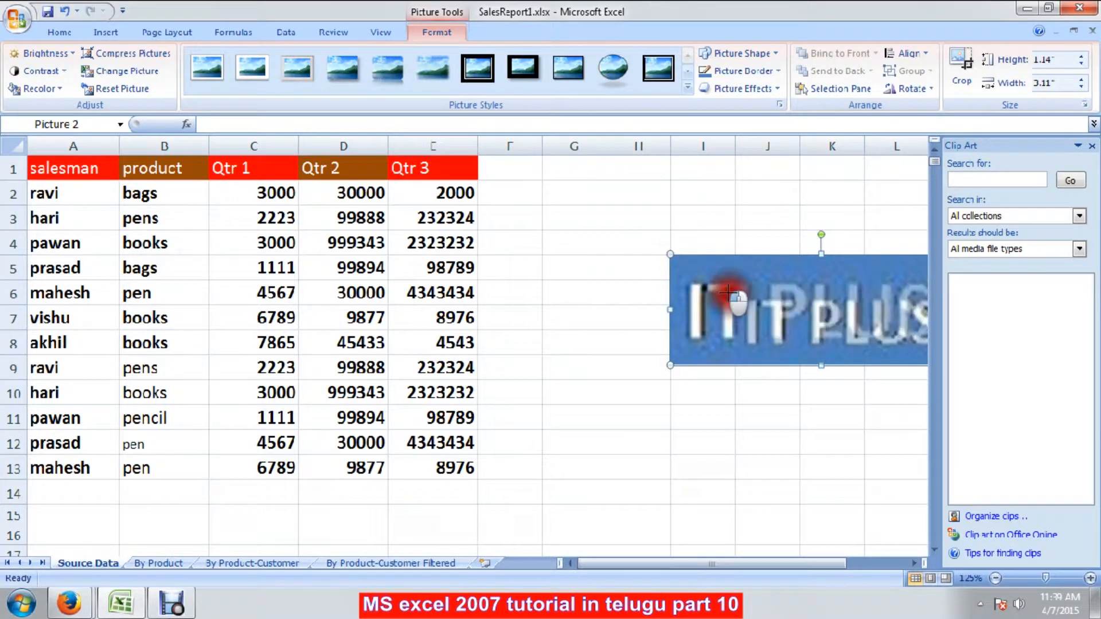
left_click_drag(669, 255, 747, 285)
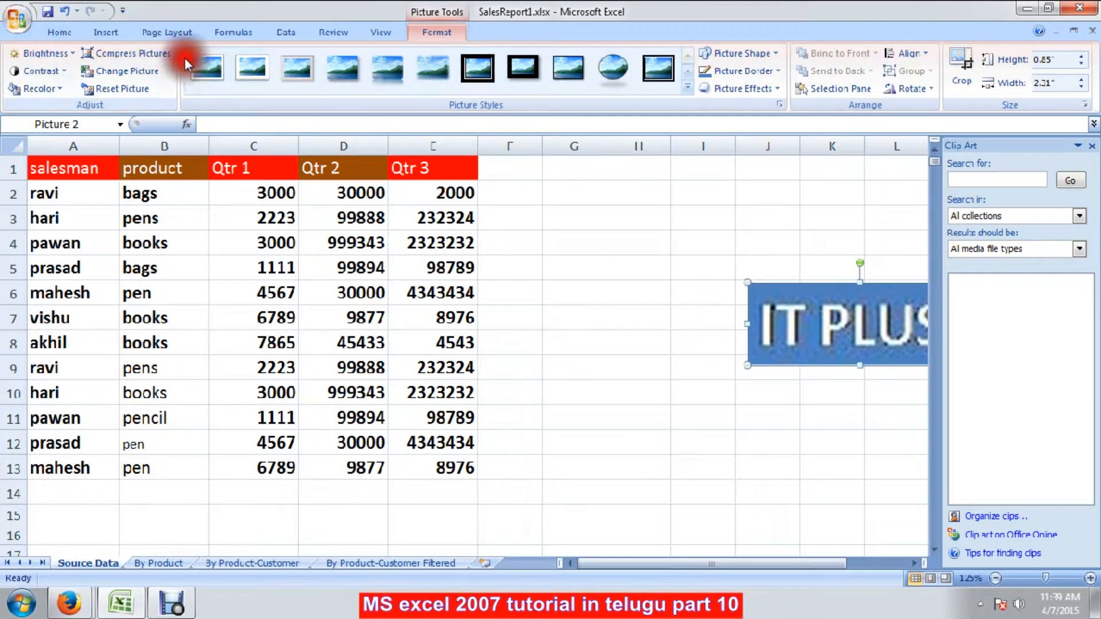
left_click_drag(836, 327, 787, 334)
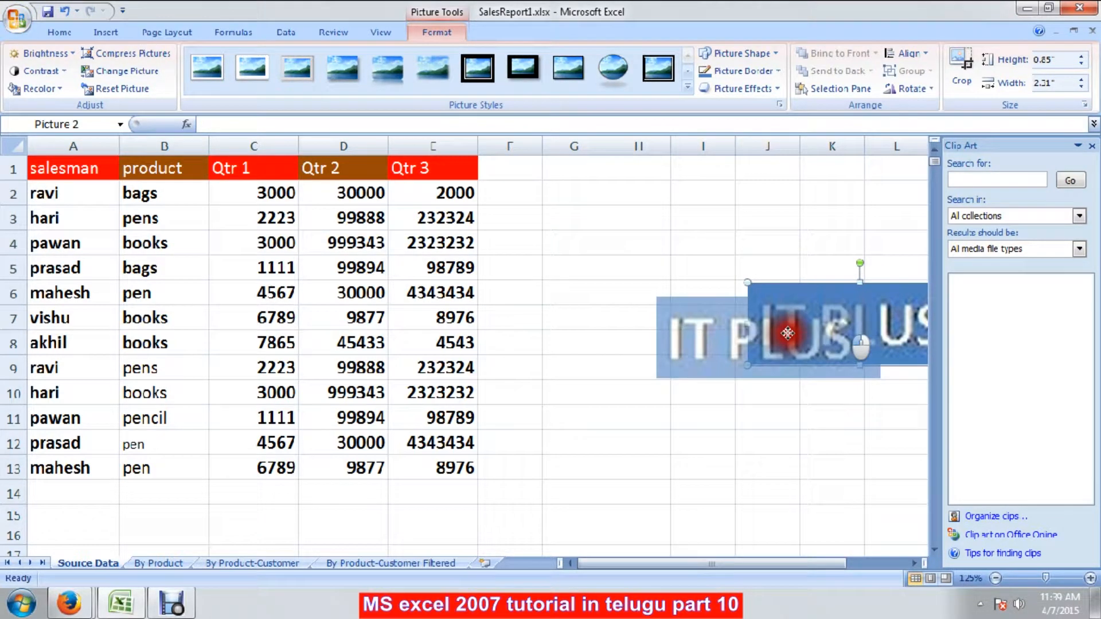
- Preview white, beveled and other frame styles on the logo from Picture Styles
left_click(205, 70)
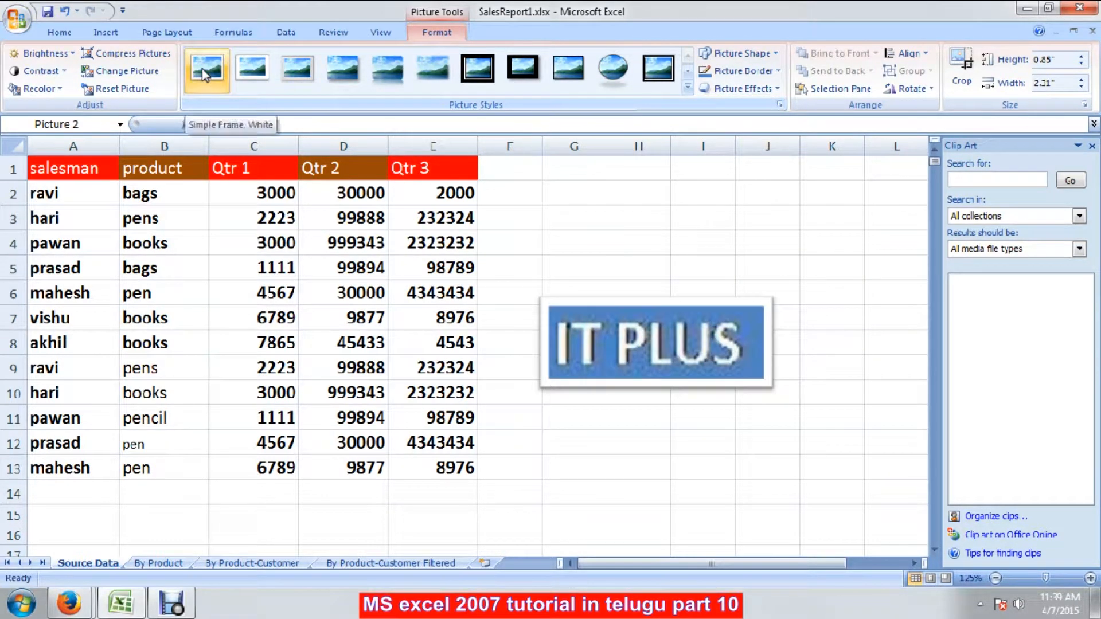
left_click(295, 69)
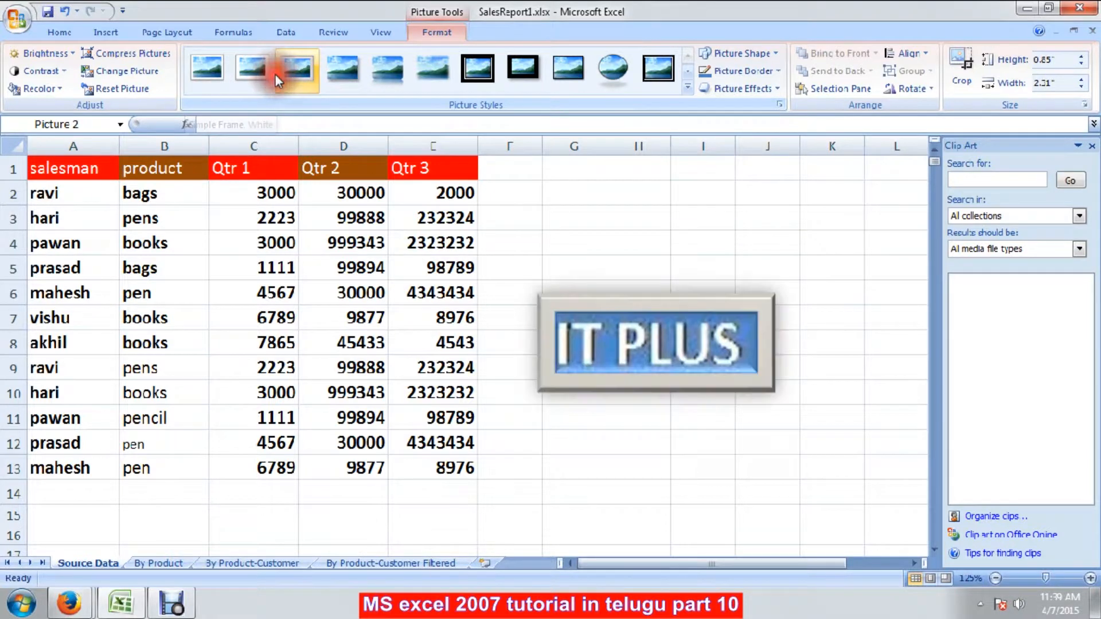
left_click(251, 69)
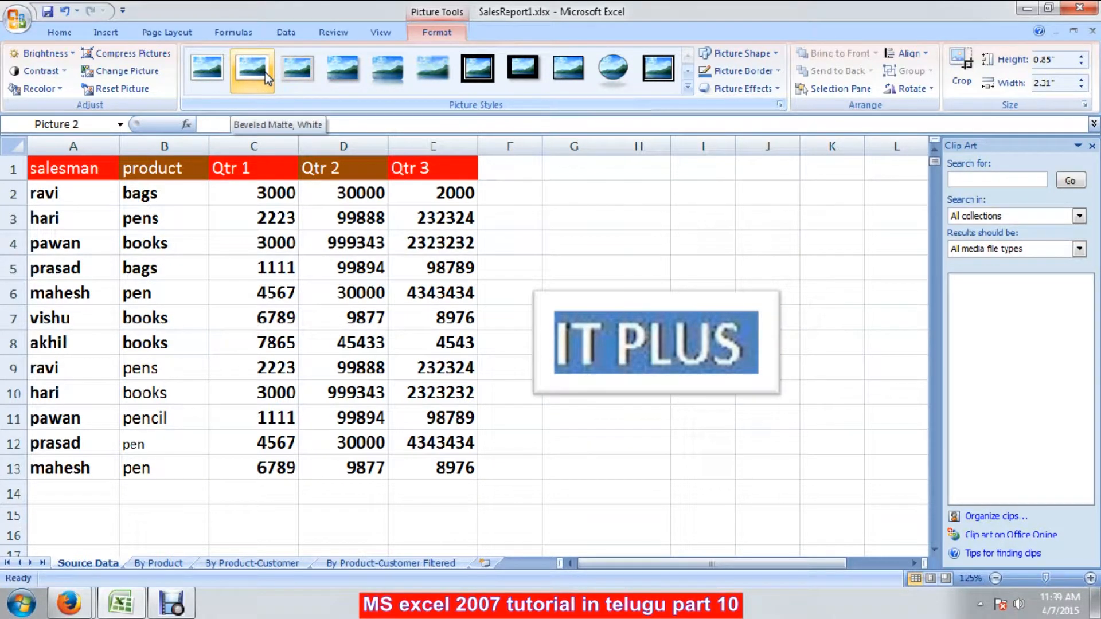
left_click(297, 72)
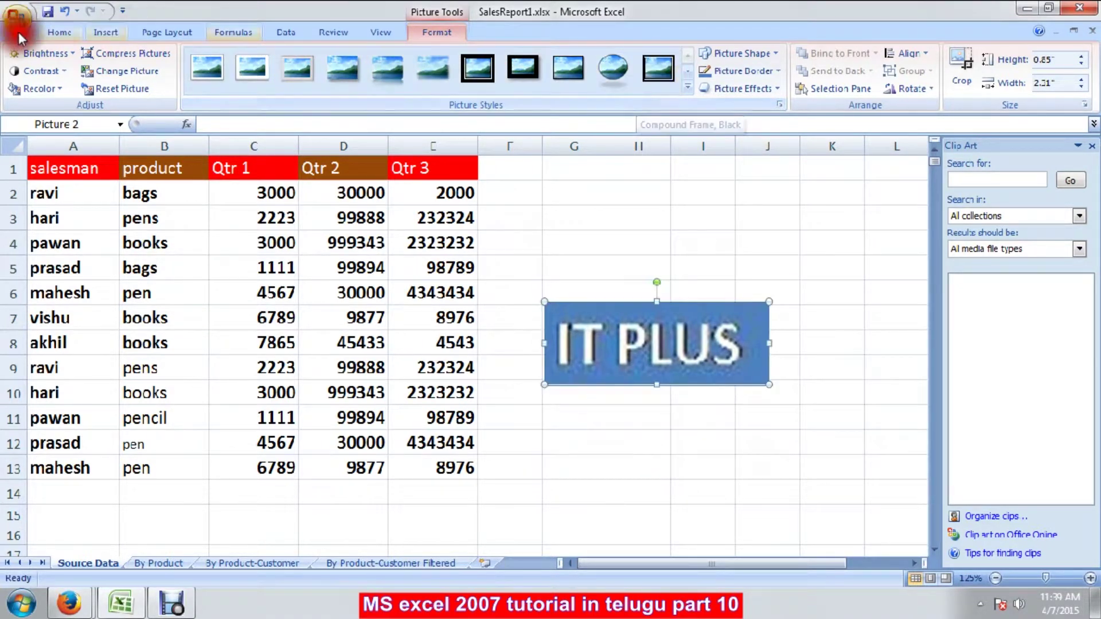
mouse_move(120, 54)
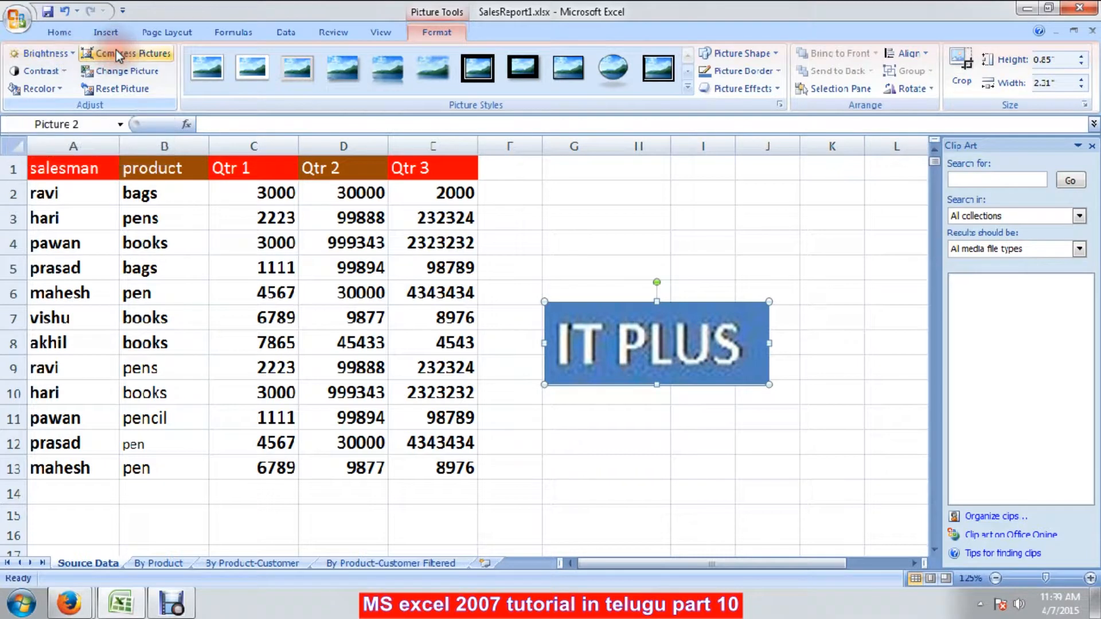
mouse_move(44, 76)
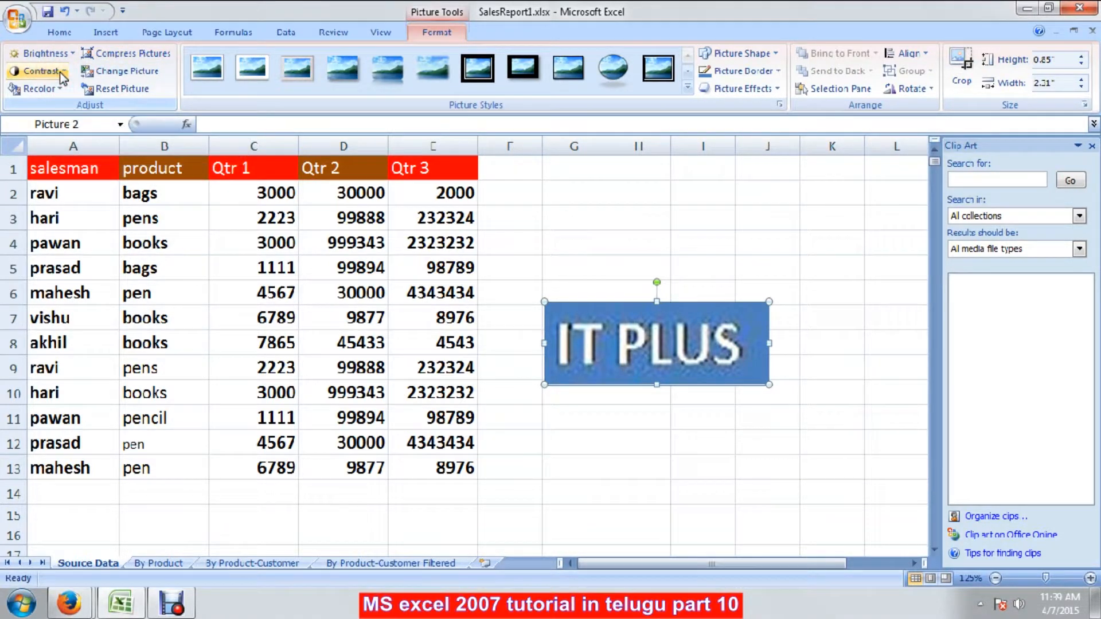
- Review the logo's contrast options, then reset the picture to its original small size
left_click(36, 72)
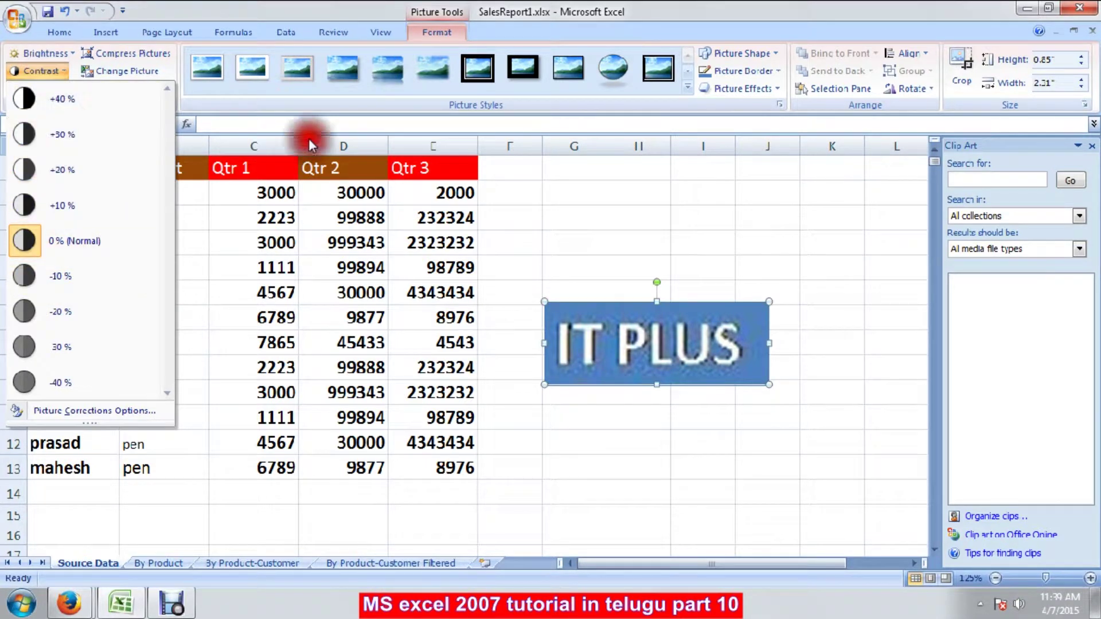
mouse_move(614, 213)
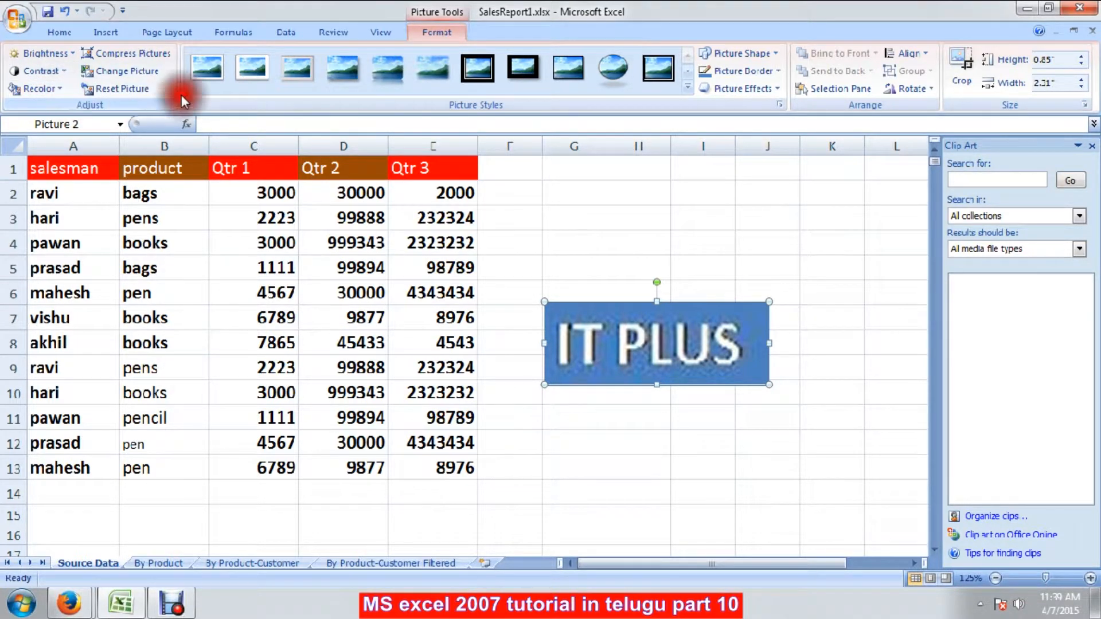
mouse_move(121, 90)
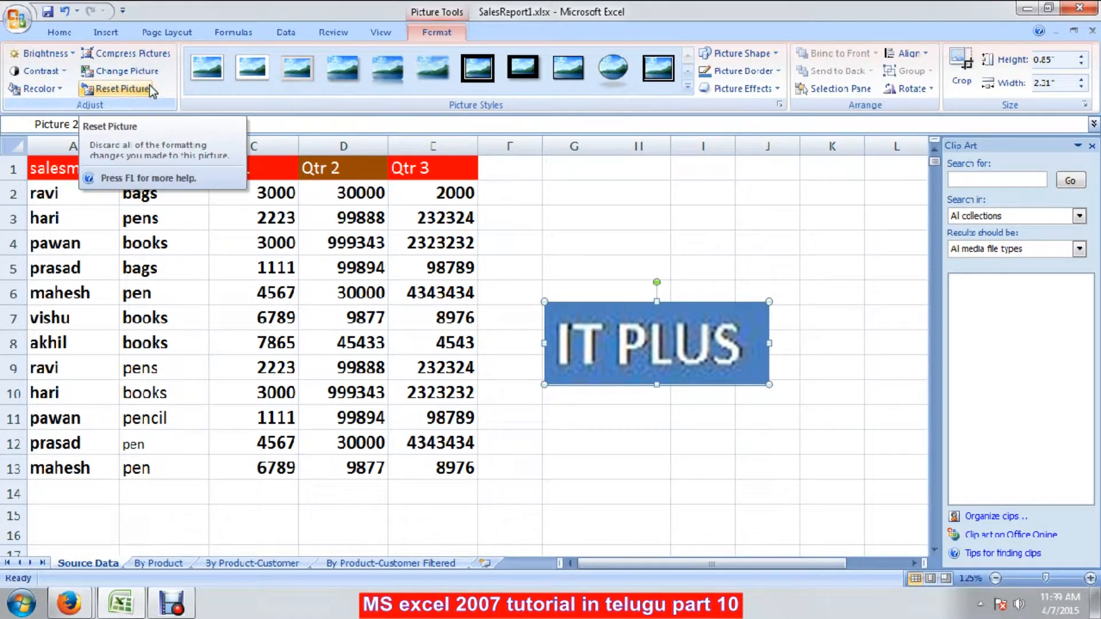
left_click(121, 89)
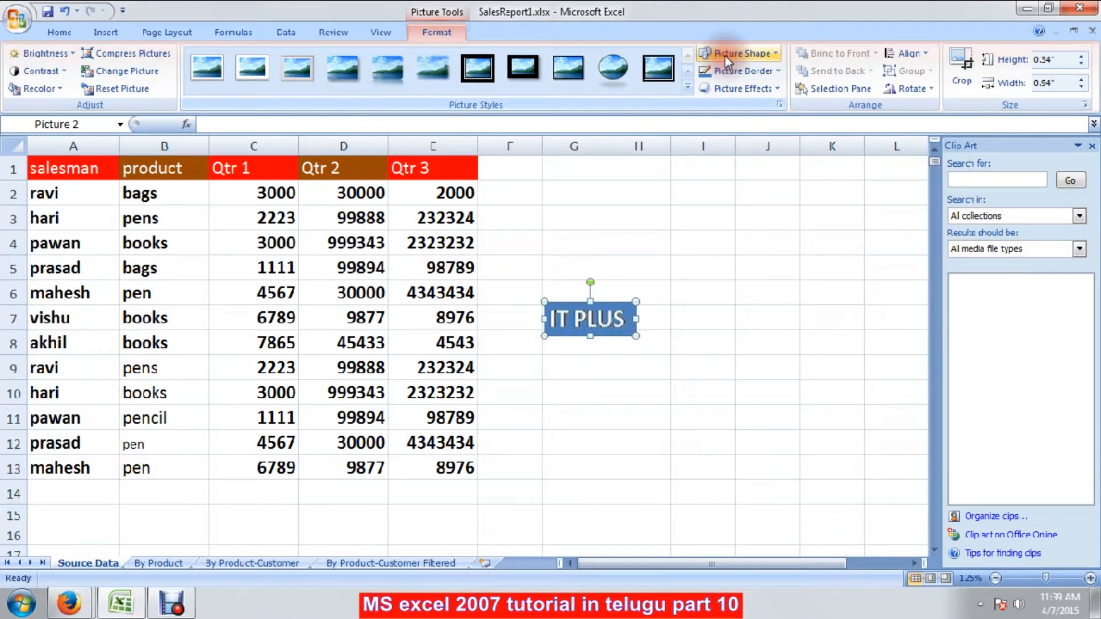
- Give the IT PLUS logo a rounded-rectangle picture shape
left_click(738, 53)
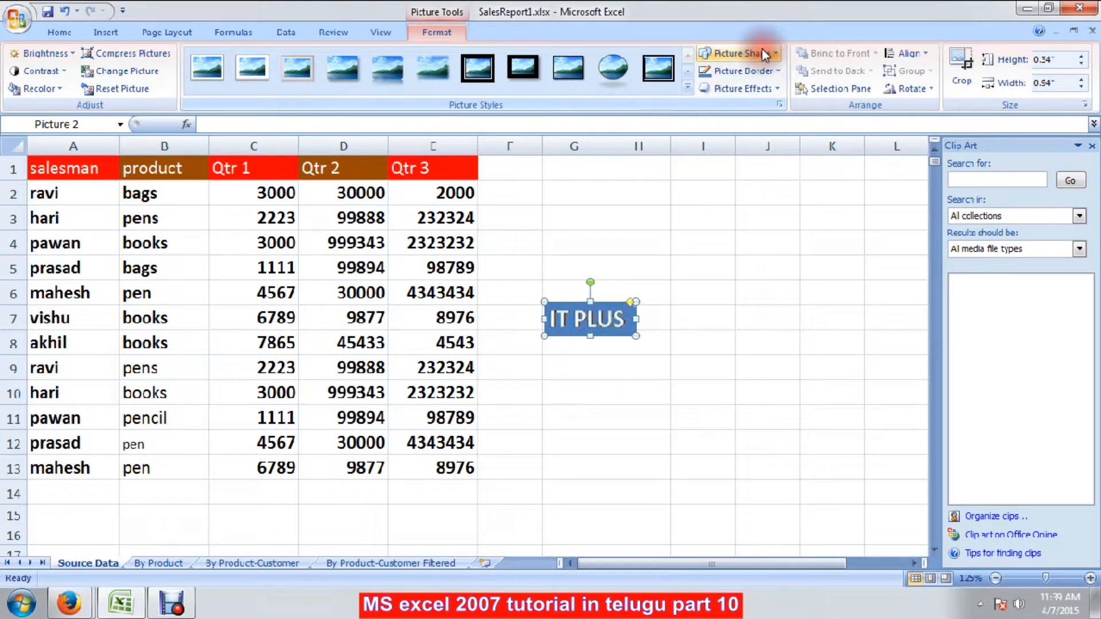
left_click(741, 53)
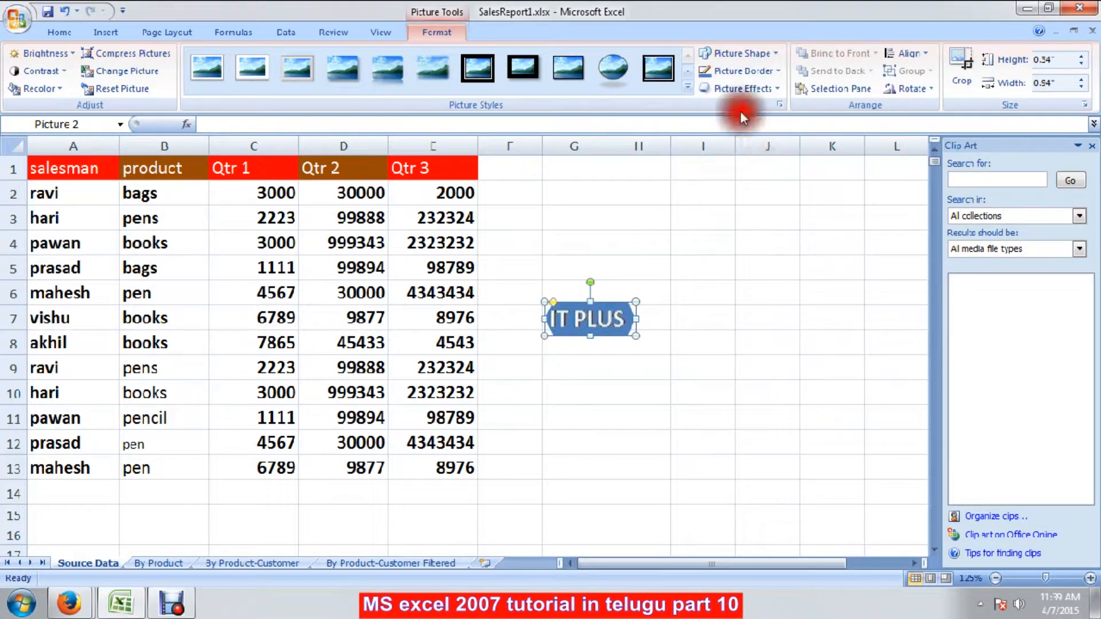
mouse_move(569, 416)
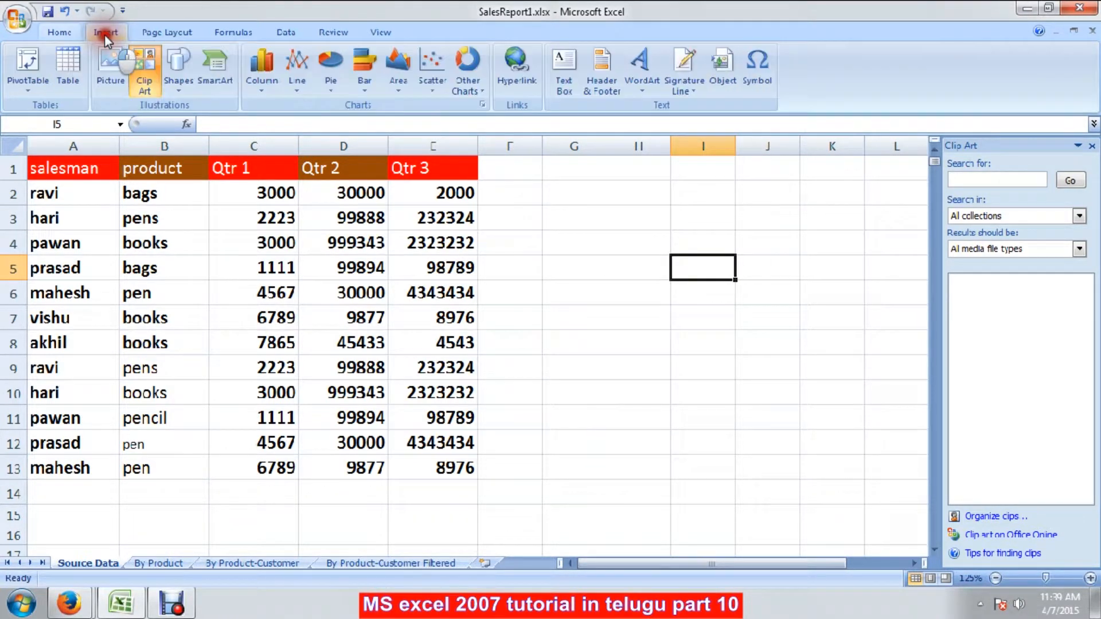
mouse_move(144, 69)
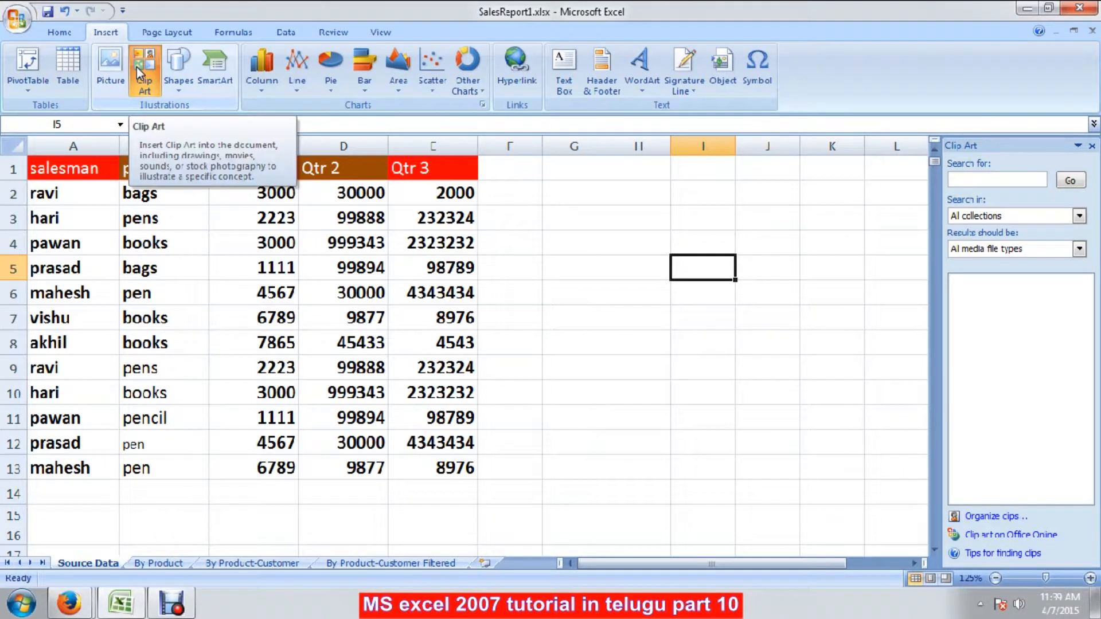
mouse_move(142, 71)
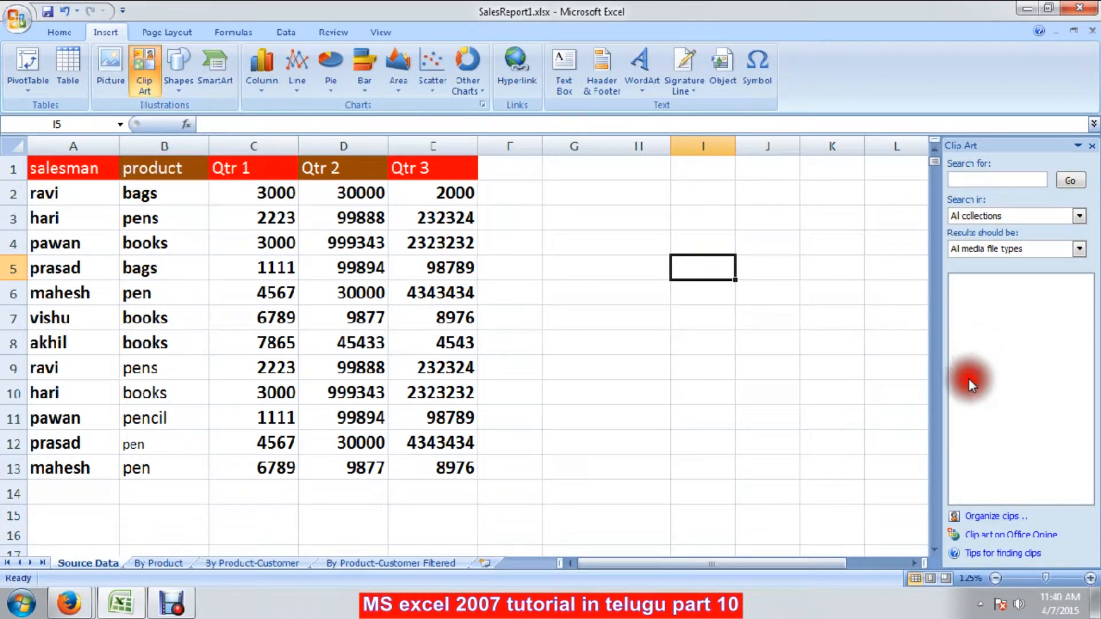
mouse_move(596, 294)
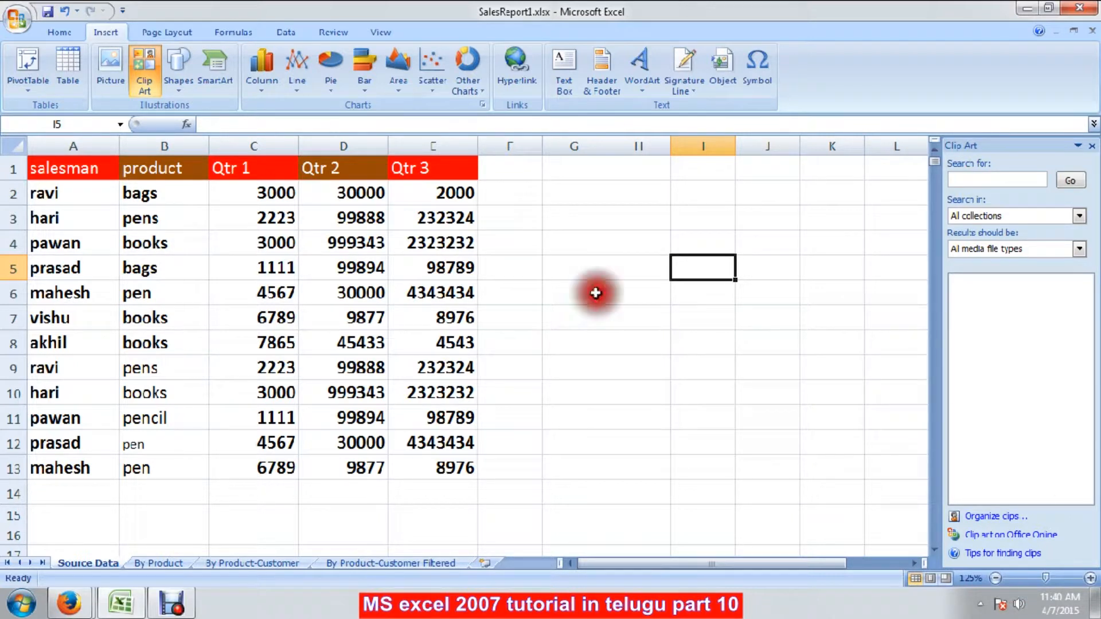
mouse_move(225, 33)
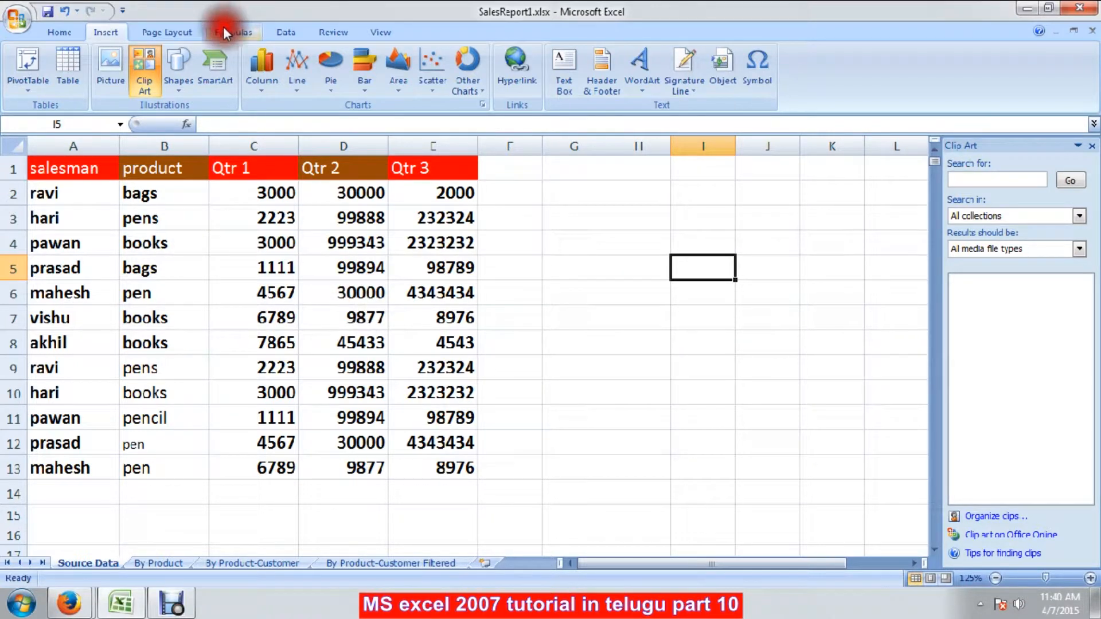
- Draw a blue rectangle shape over cells I8:J12 beside the table
left_click(178, 69)
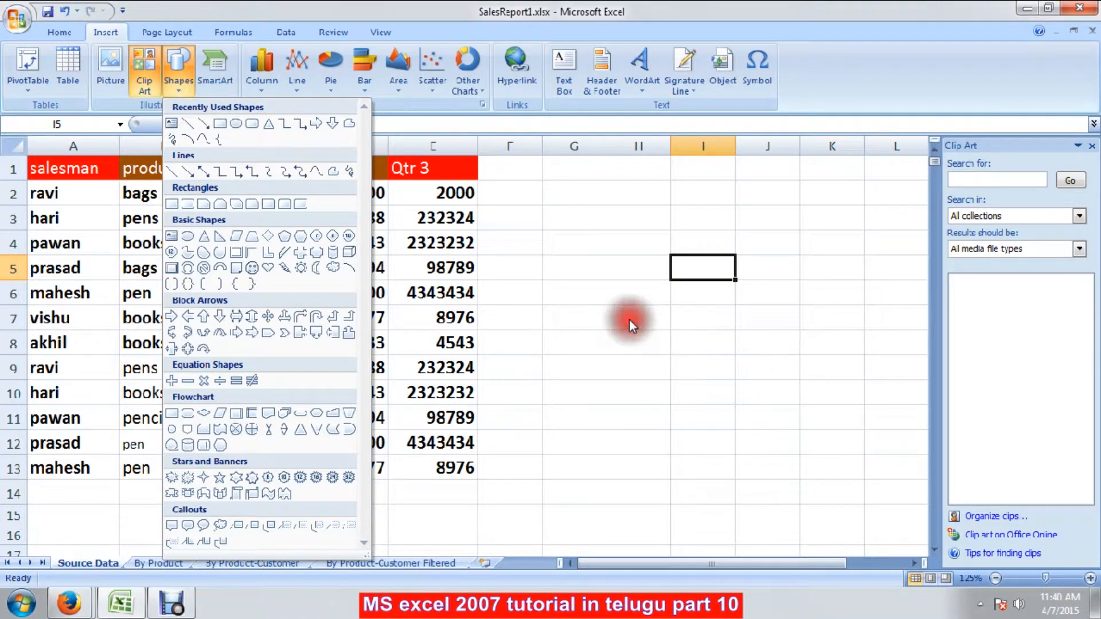
mouse_move(229, 172)
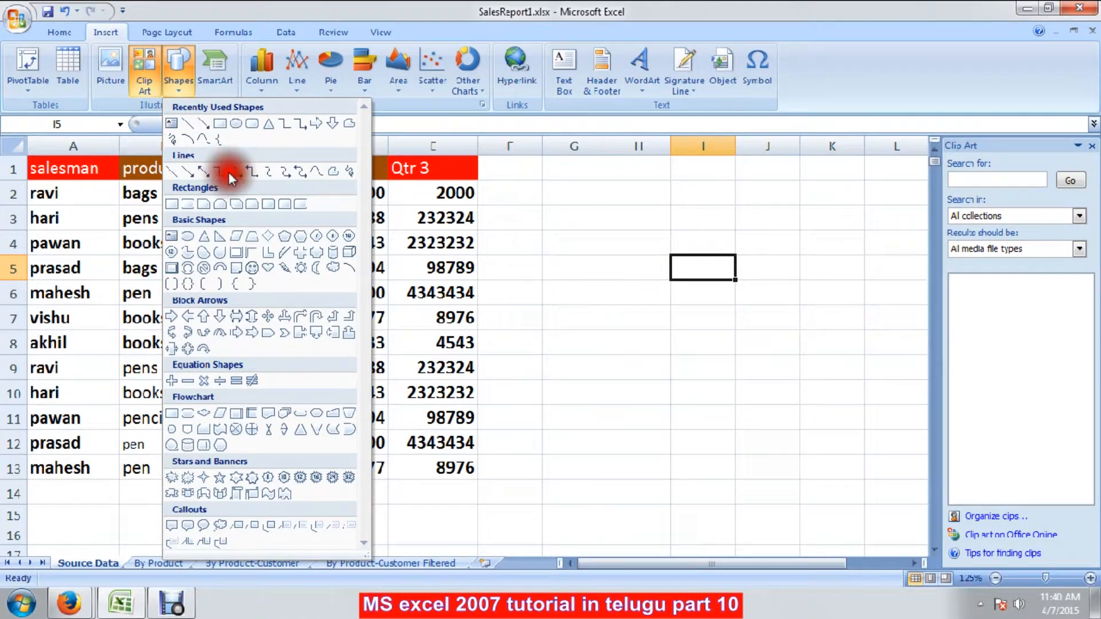
left_click(225, 172)
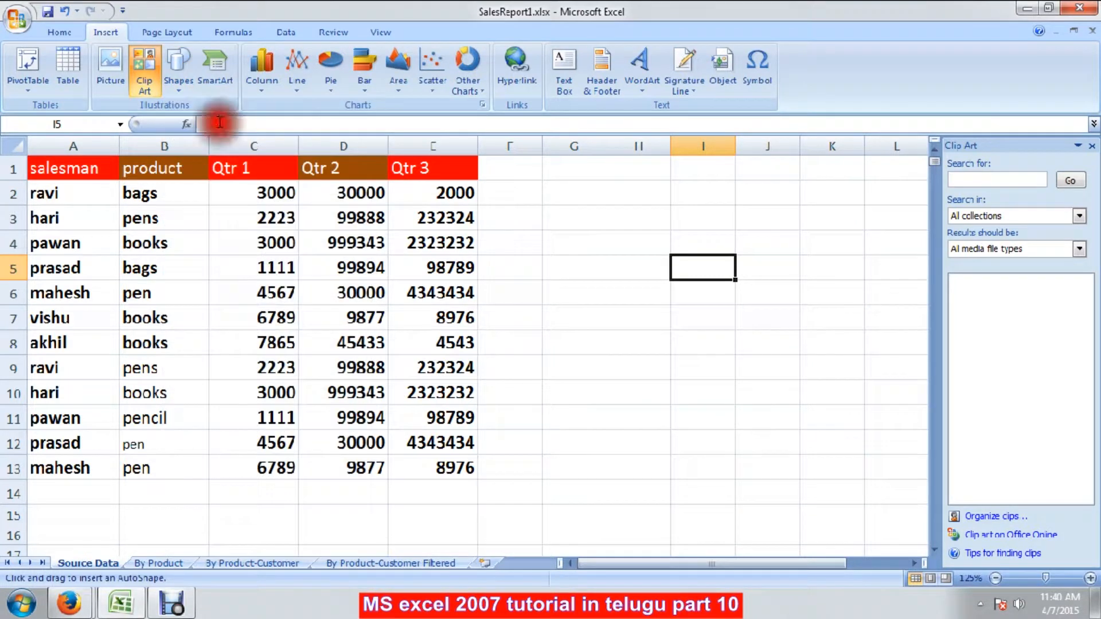
left_click_drag(705, 339, 803, 437)
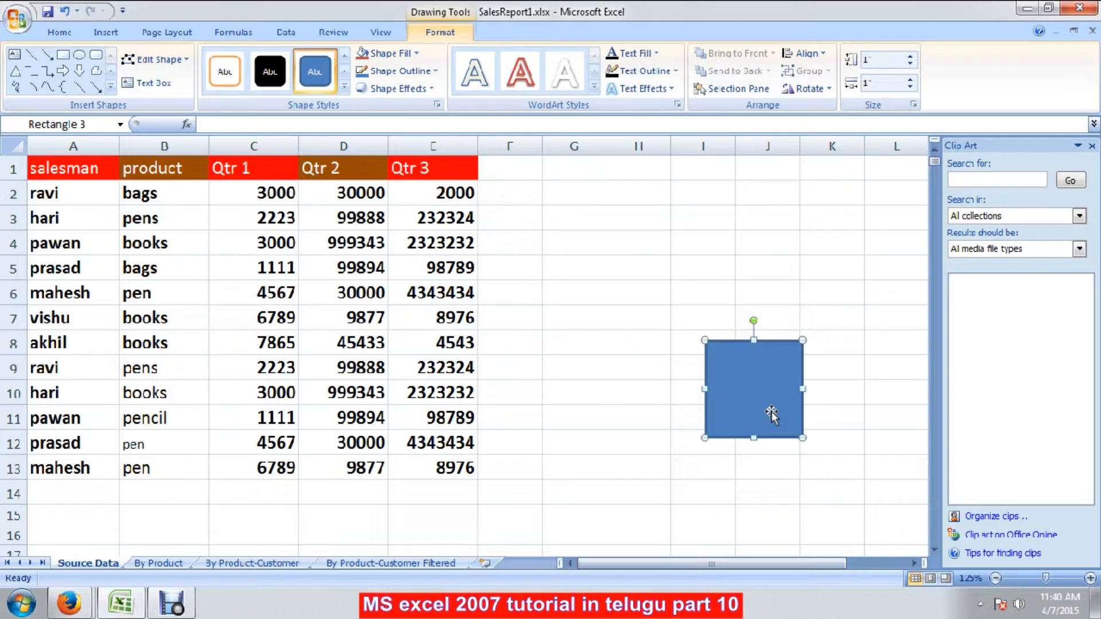
- Change the rectangle into a snipped-corner rectangle via Edit Shape
left_click(268, 71)
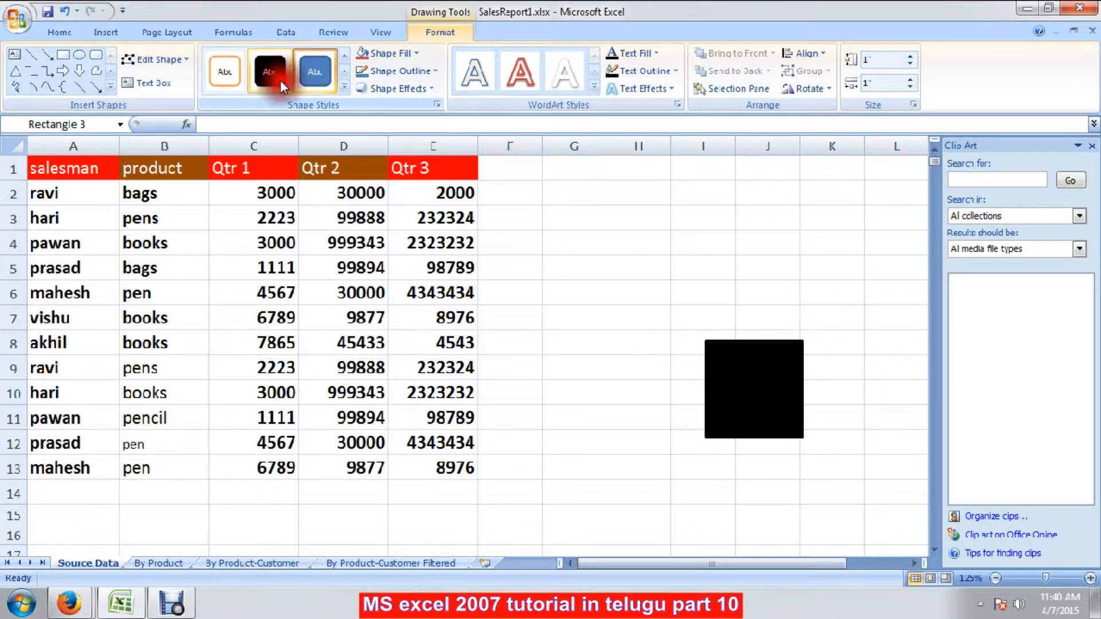
left_click(156, 60)
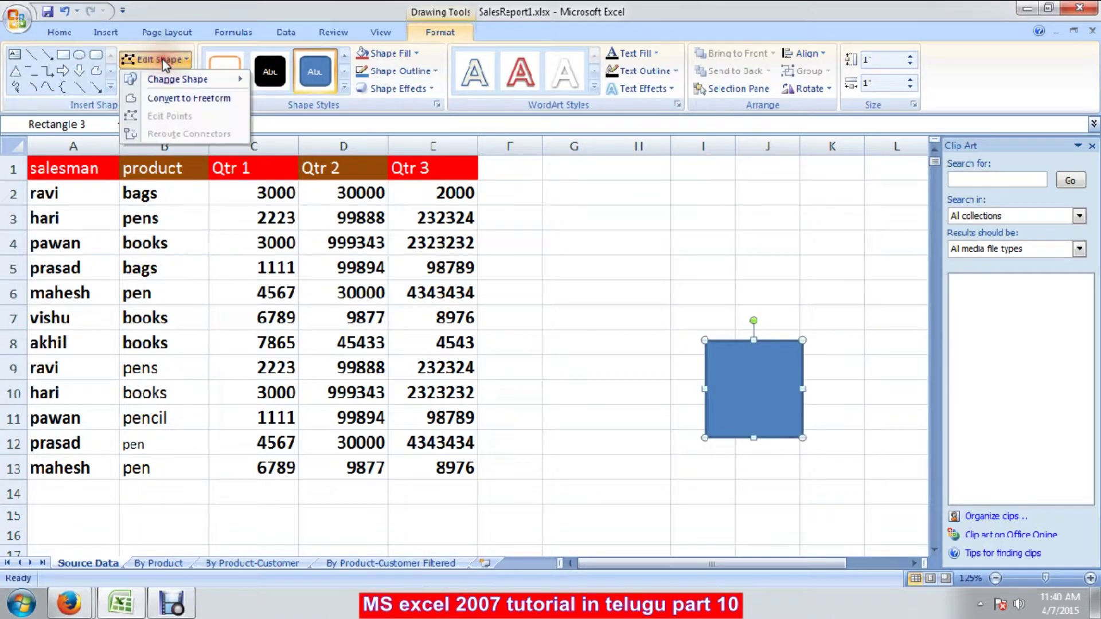
left_click(178, 79)
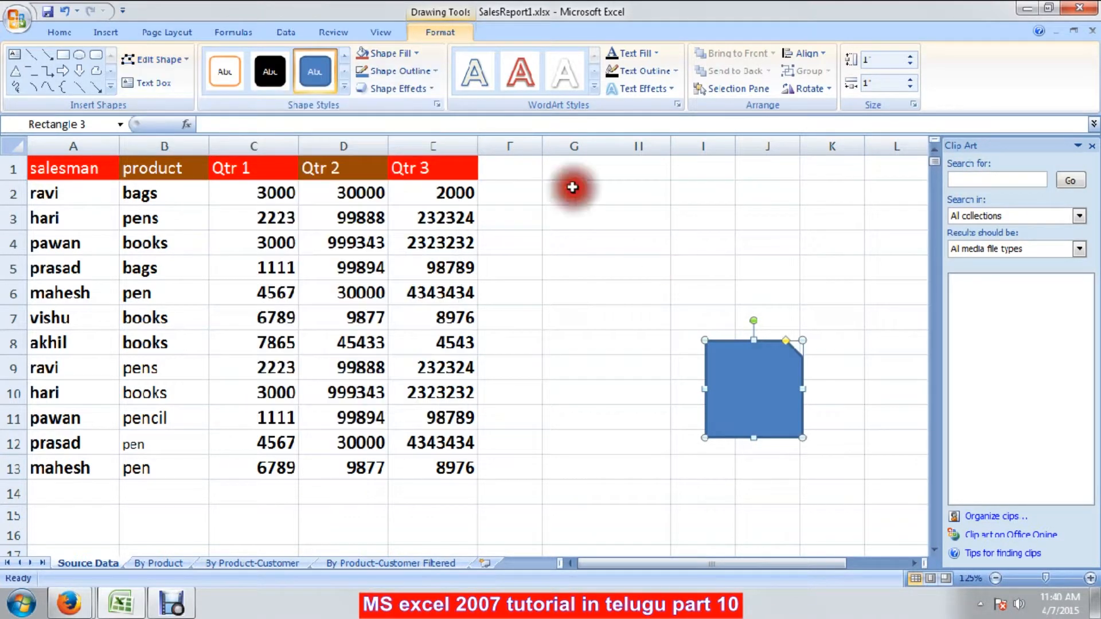
left_click(160, 60)
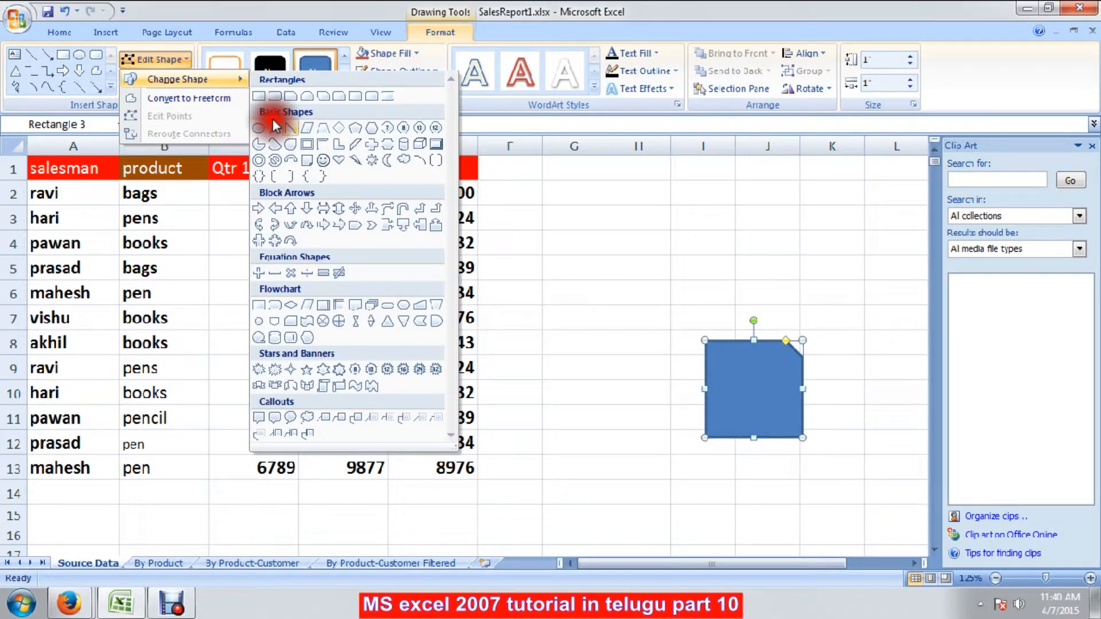
mouse_move(274, 207)
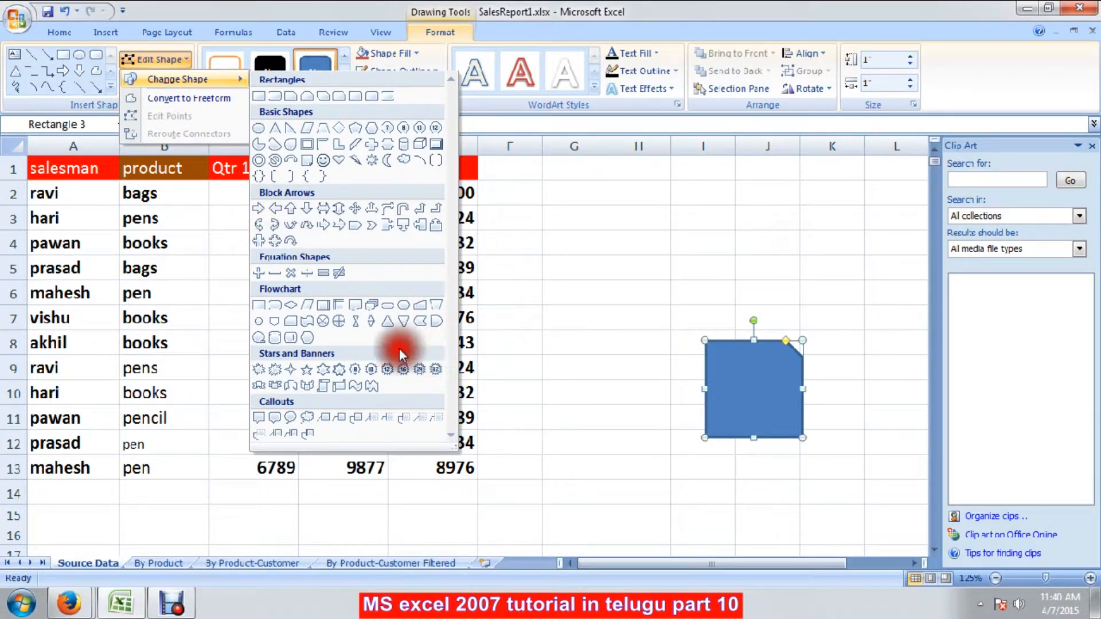
mouse_move(345, 370)
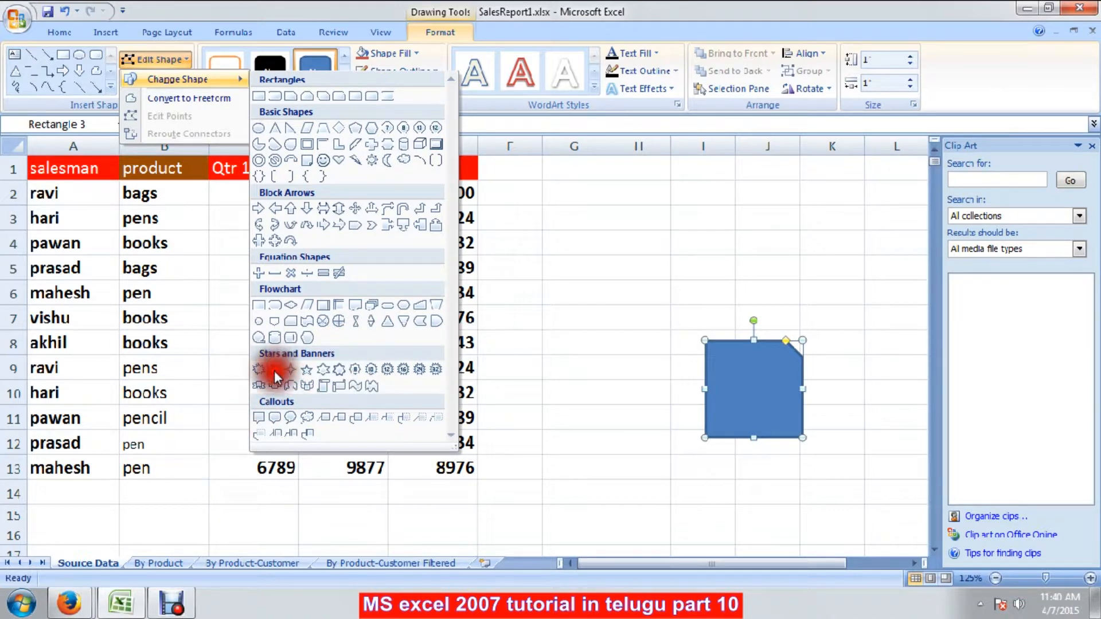
- Change the shape into a 6-Point Star from Stars and Banners and deselect it
left_click(282, 370)
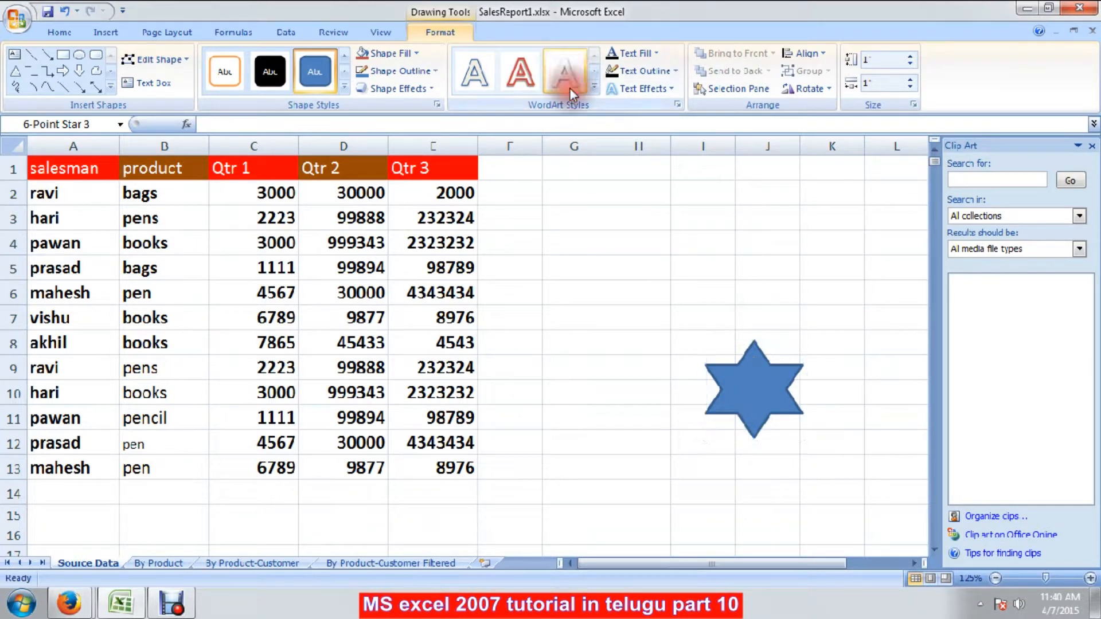
left_click(752, 390)
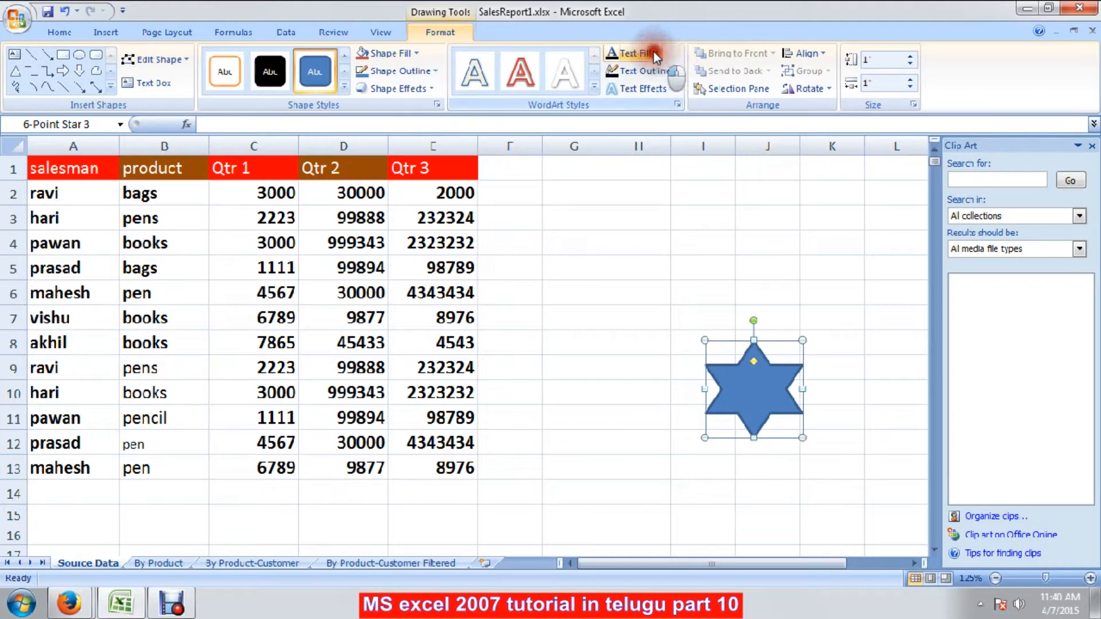
left_click(634, 53)
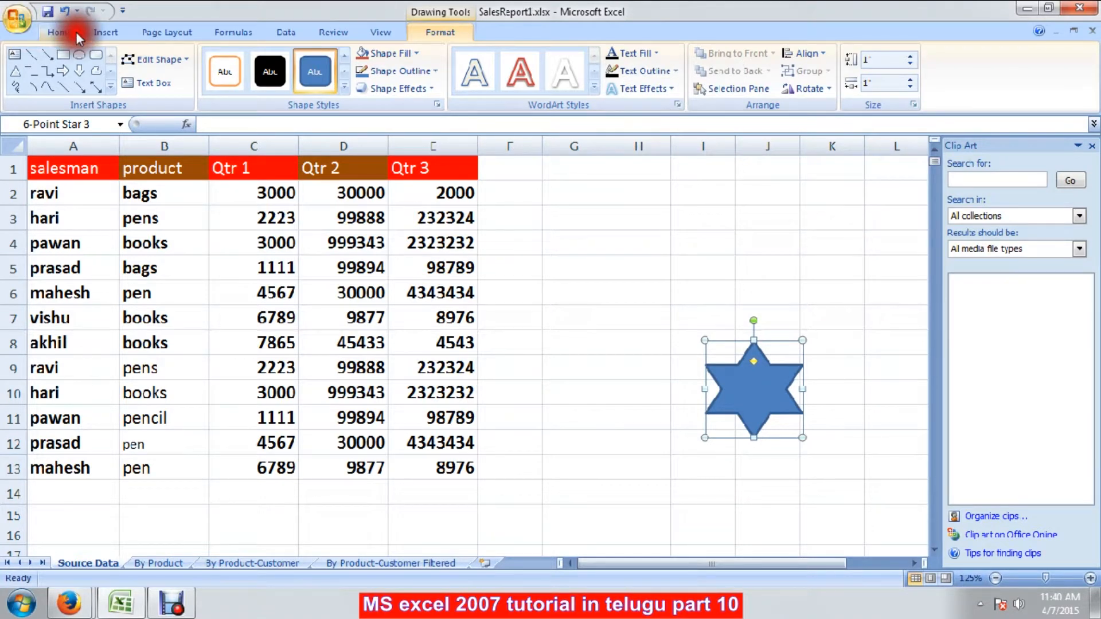
mouse_move(780, 401)
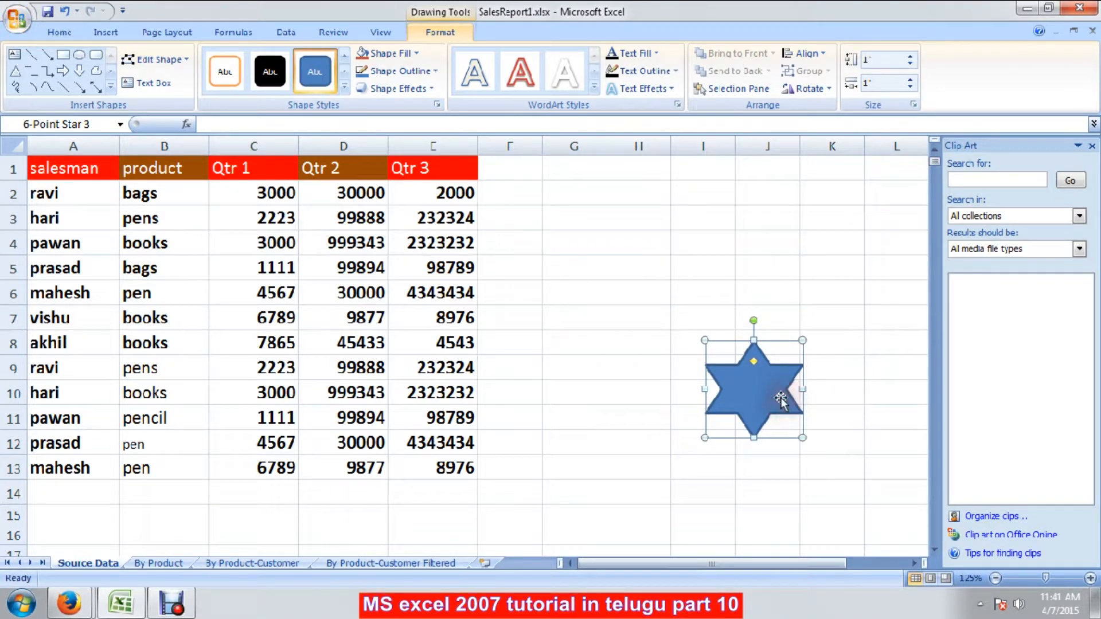
- Leave the star at cell I5 and pick the Basic Block List layout in the SmartArt gallery
left_click(103, 32)
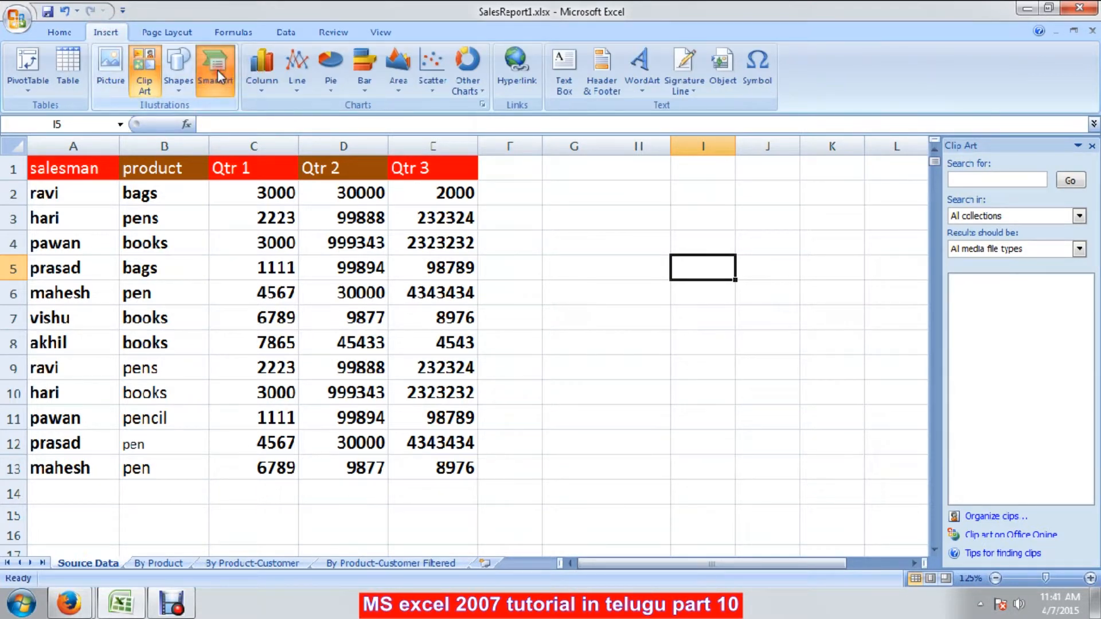
left_click(215, 66)
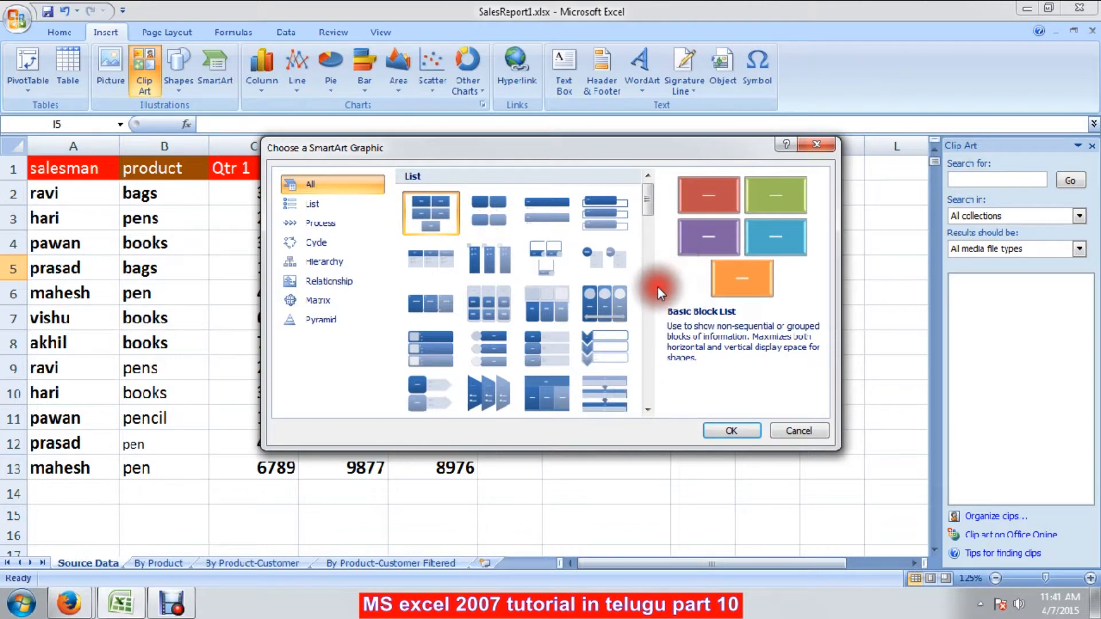
scroll("down", 3)
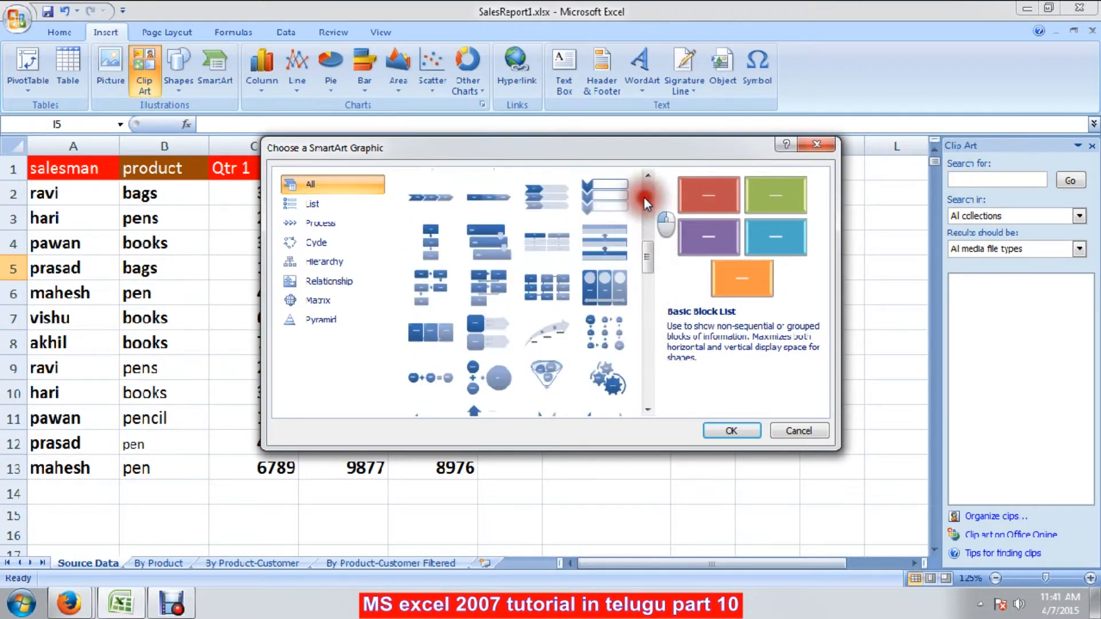
left_click(312, 204)
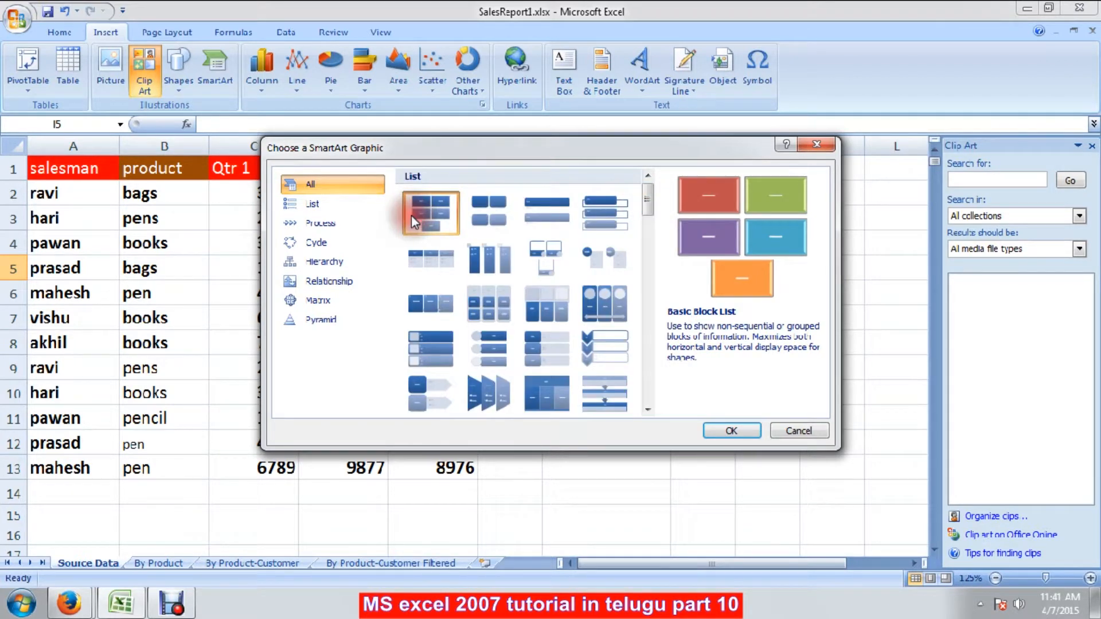
left_click(730, 430)
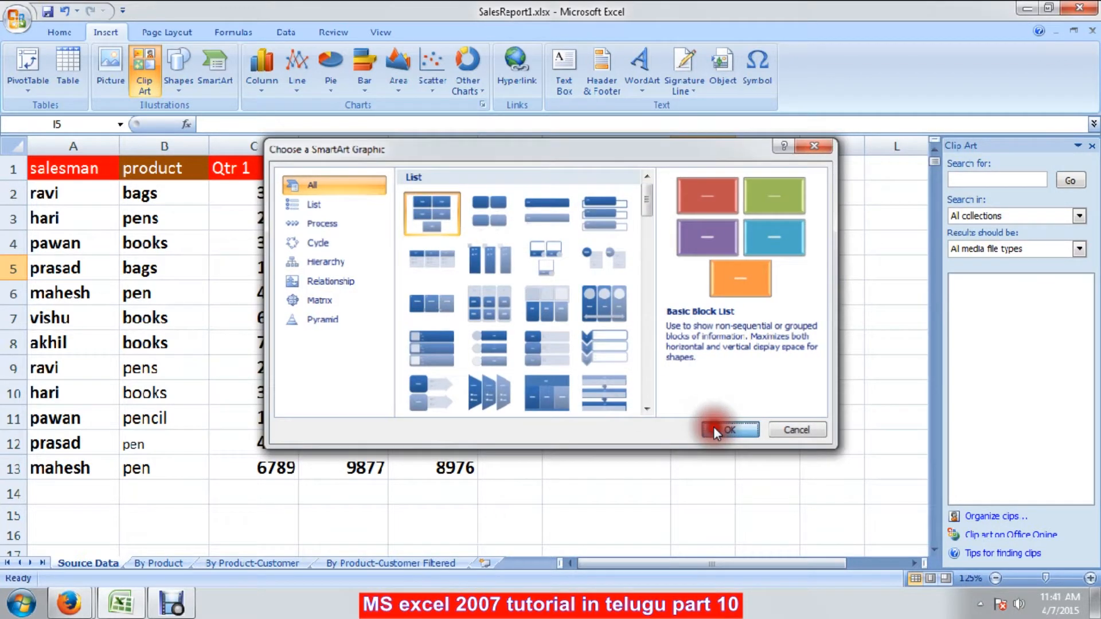
- Insert the block list graphic and enter DOS and WINDOW in its first two blocks
left_click(730, 429)
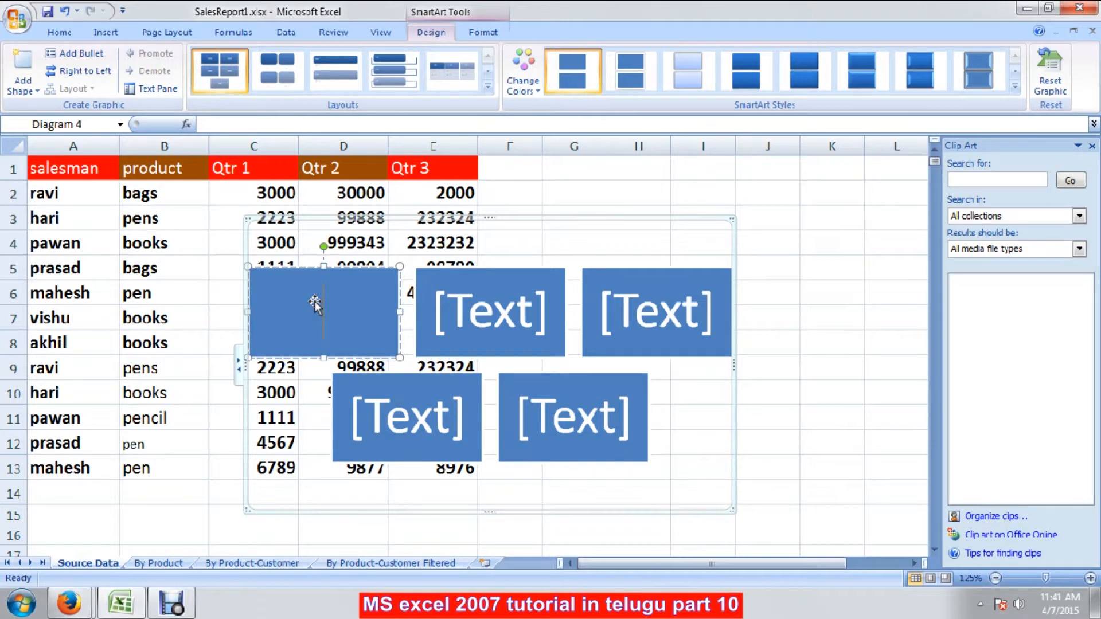
type("M")
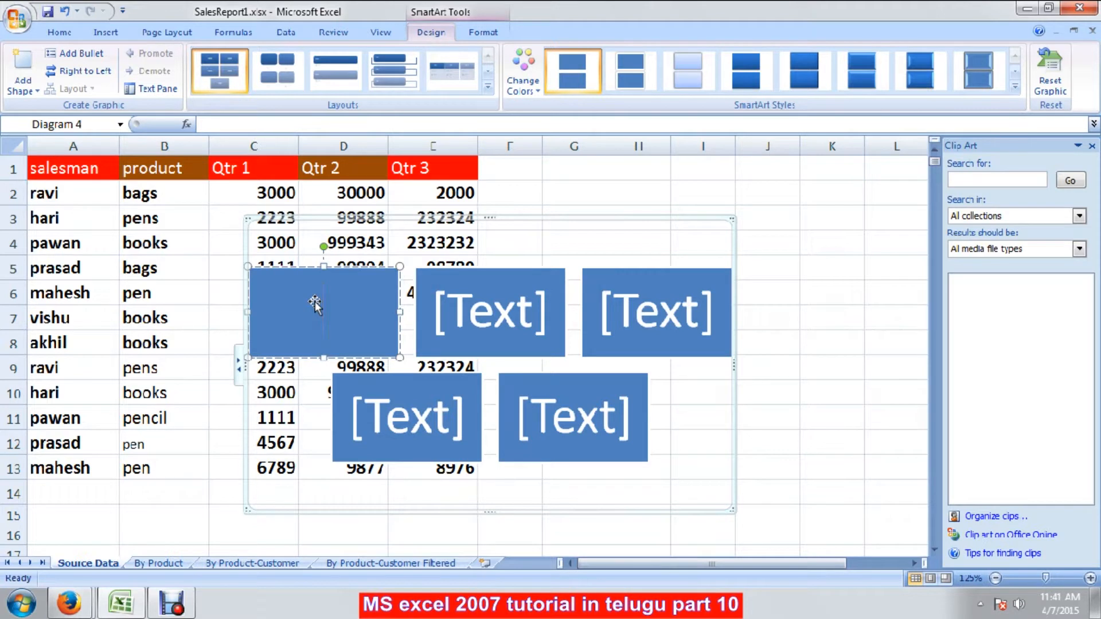
type("DOS")
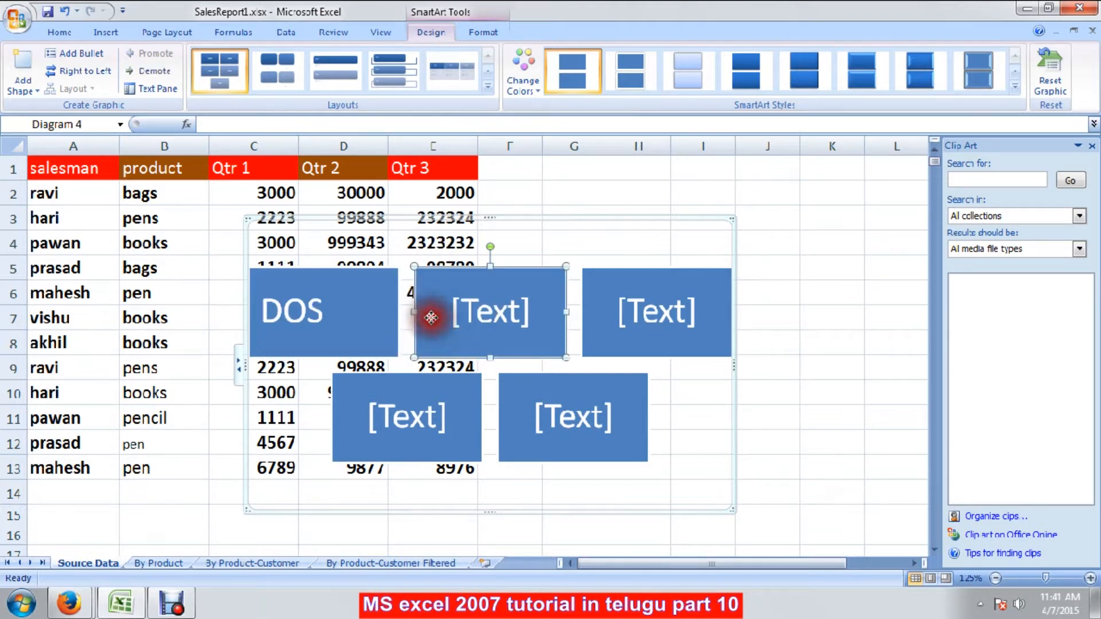
type("WINDOW")
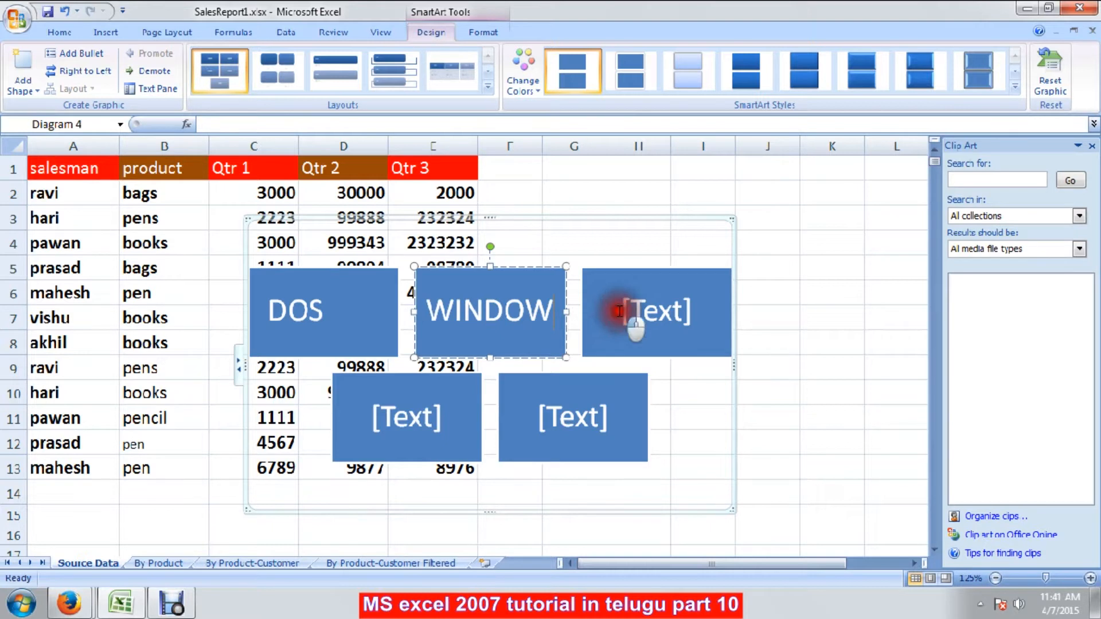
- Select among the remaining blocks and bring up shape options for the fourth block
left_click(638, 312)
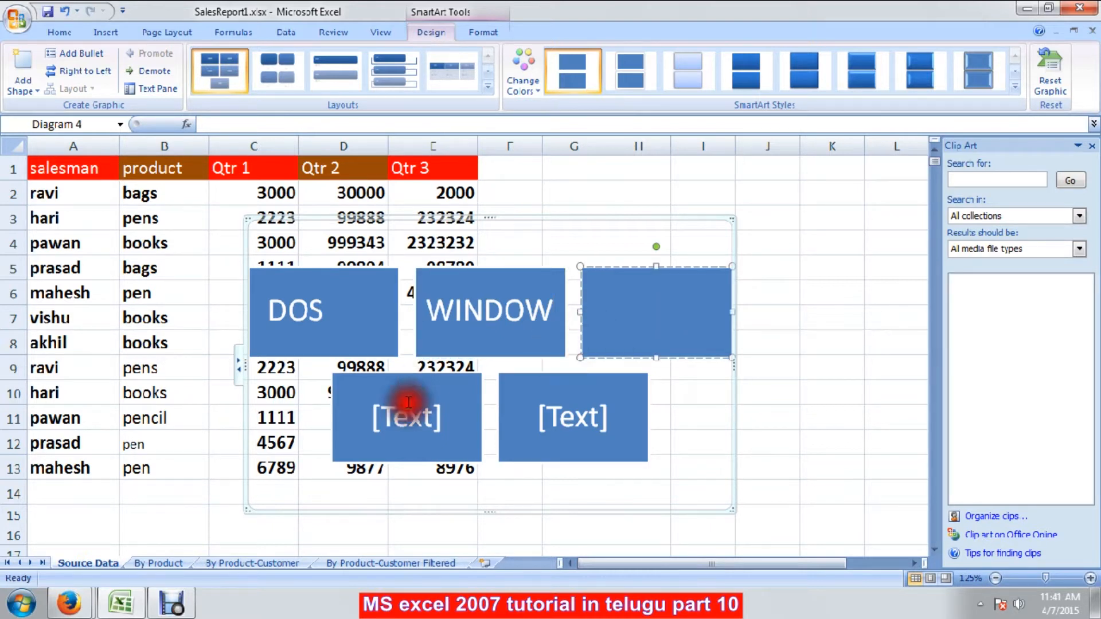
left_click(407, 417)
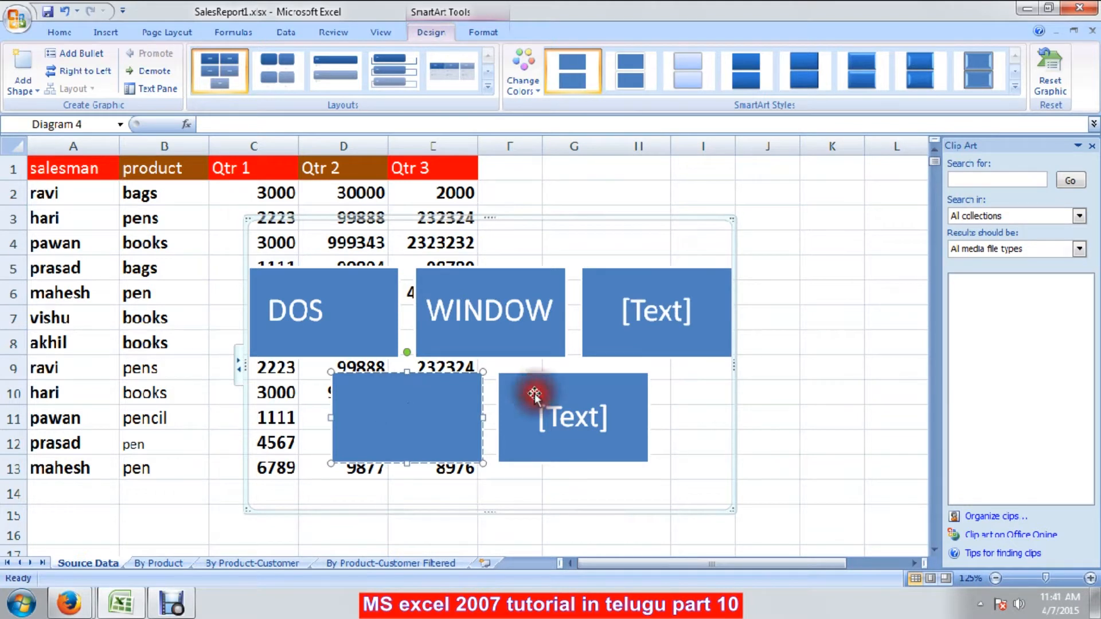
left_click(575, 419)
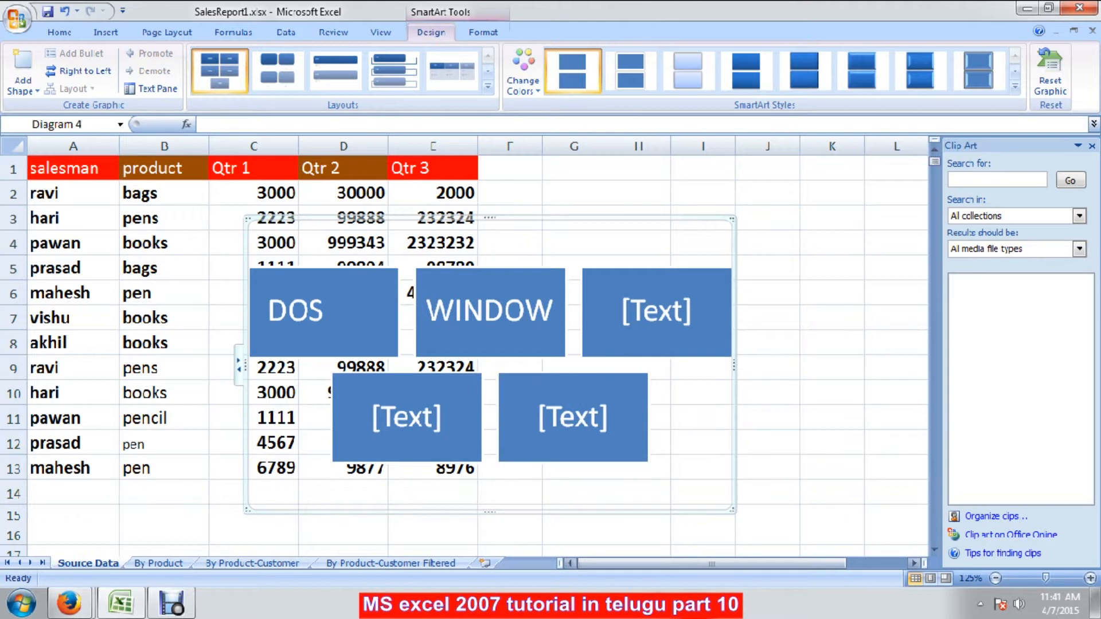
right_click(407, 420)
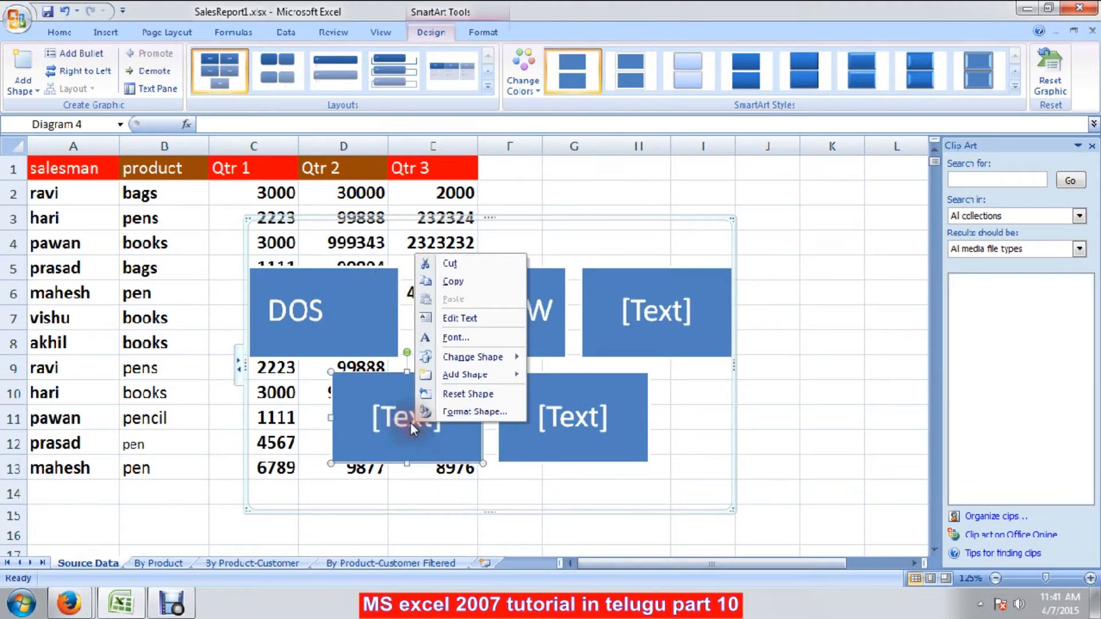
- Apply a light gradient SmartArt style to the block list graphic
left_click(411, 416)
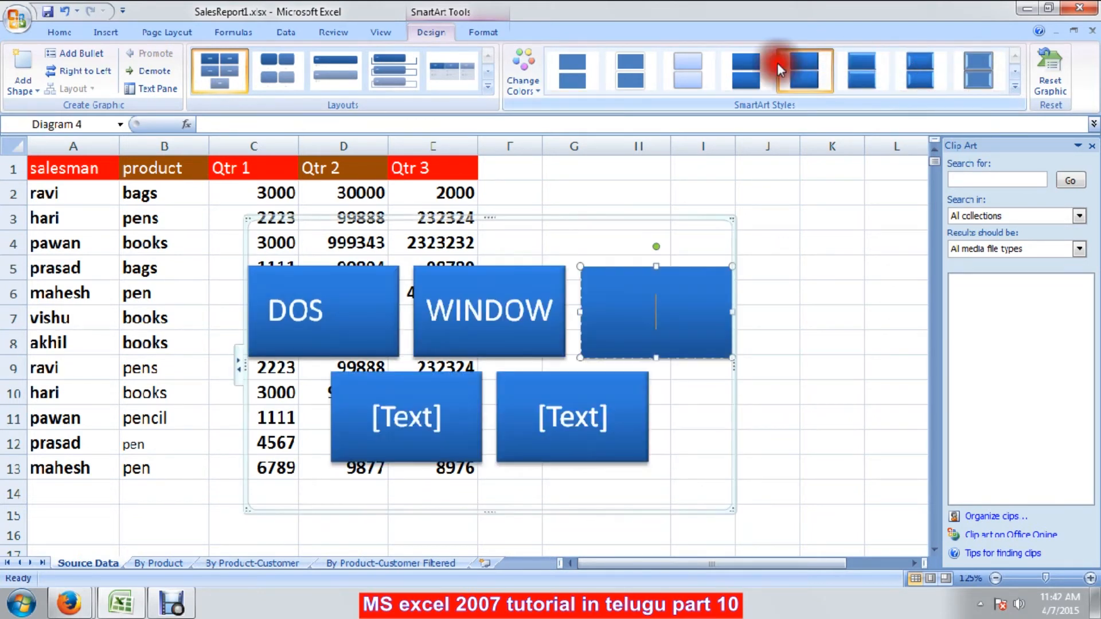
left_click(687, 78)
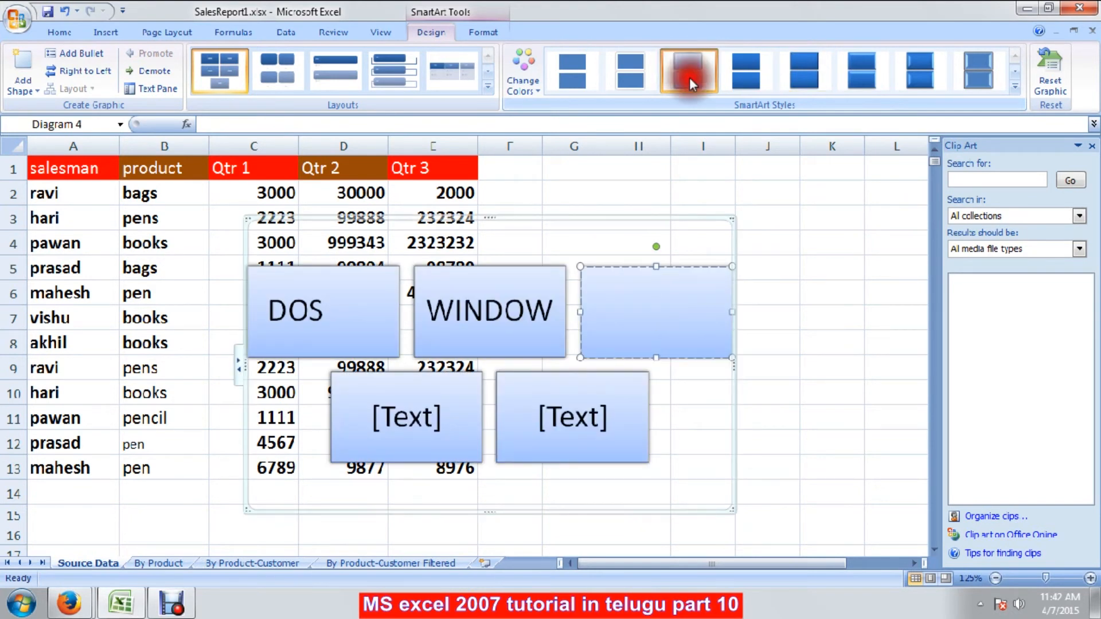
left_click(90, 32)
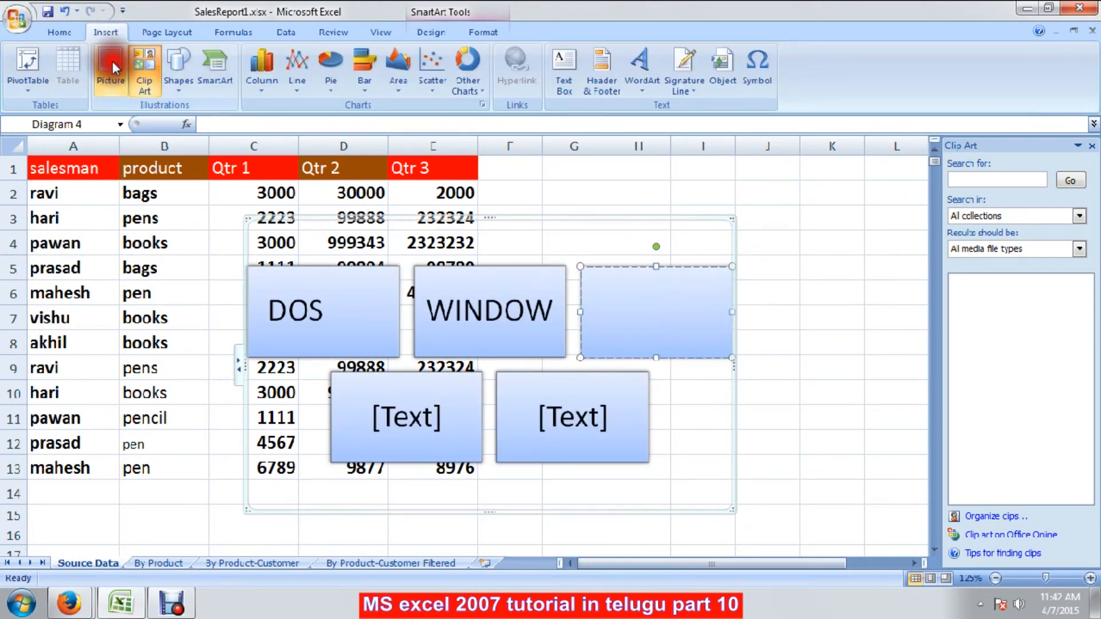
mouse_move(80, 87)
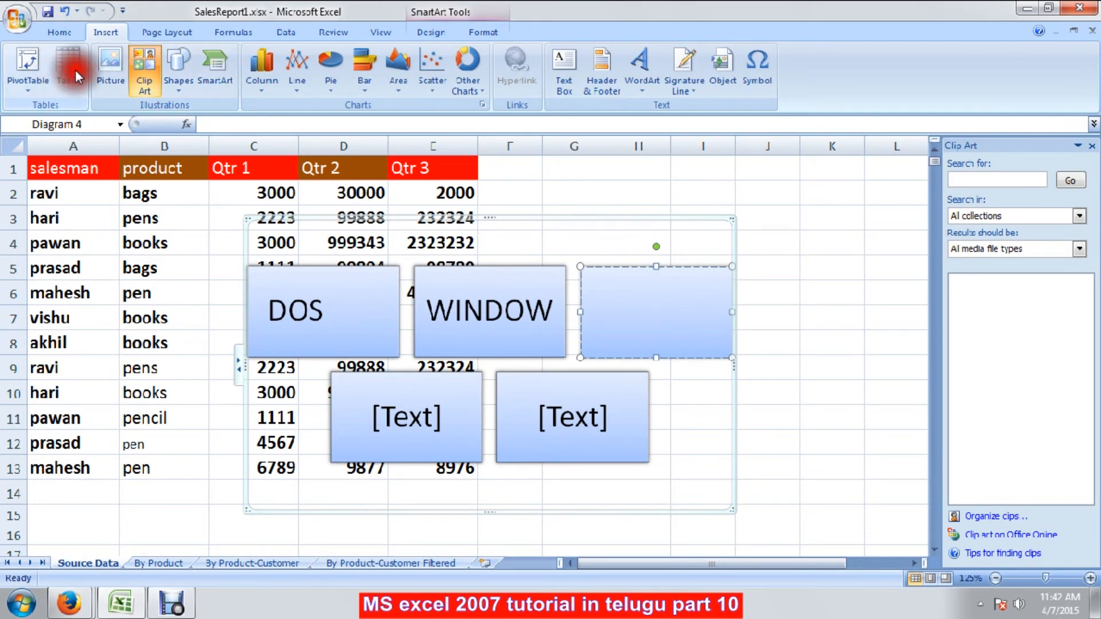